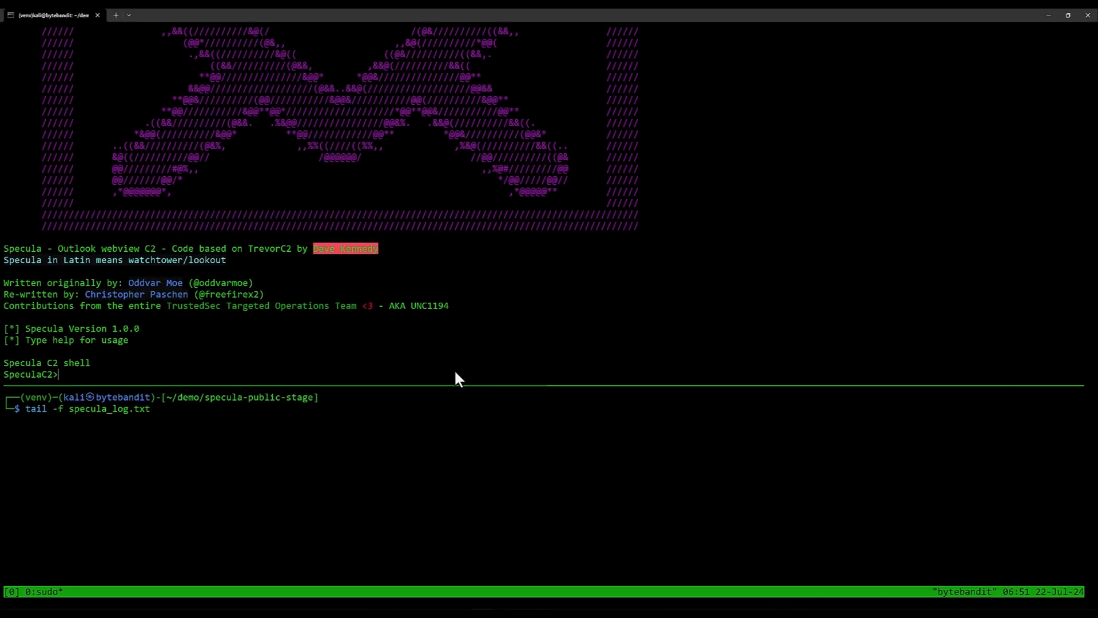
mouse_move(319, 314)
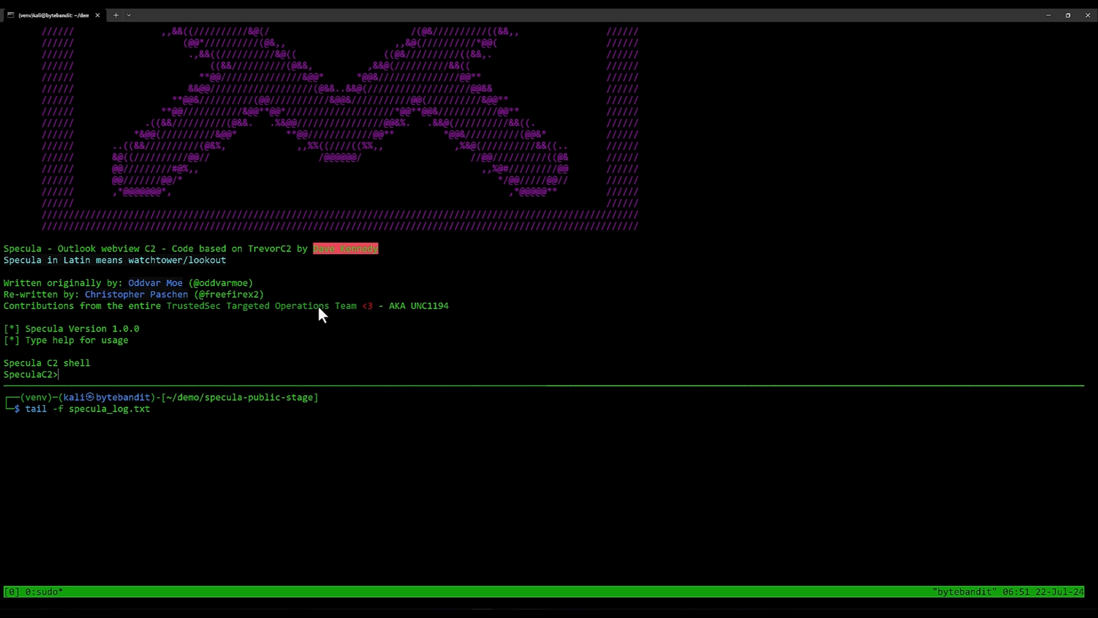
mouse_move(359, 253)
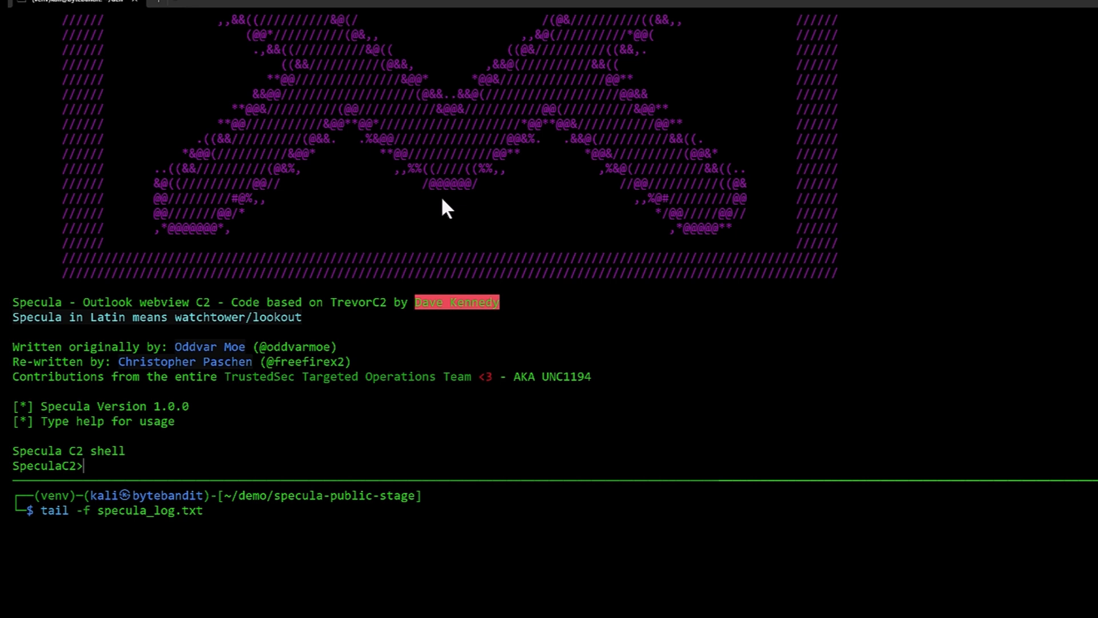
mouse_move(361, 532)
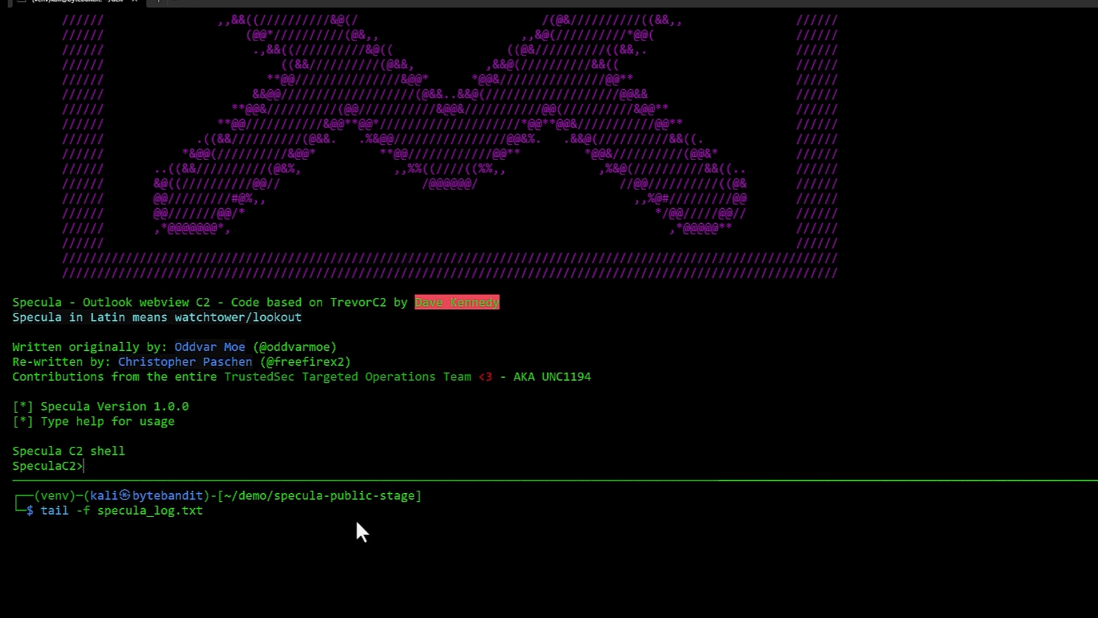
mouse_move(126, 519)
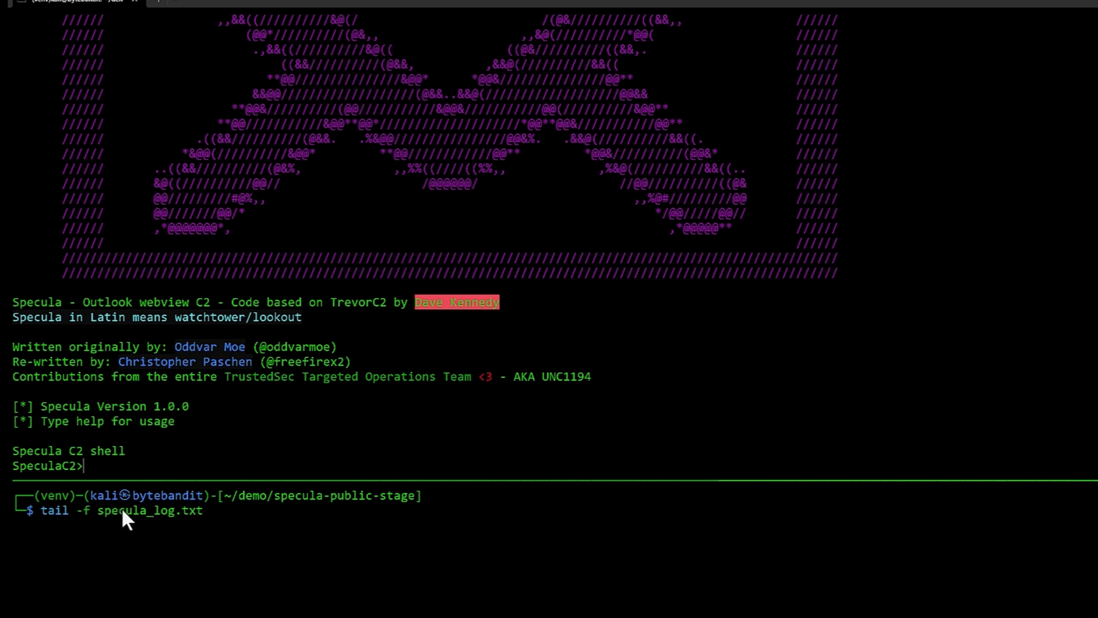
mouse_move(316, 513)
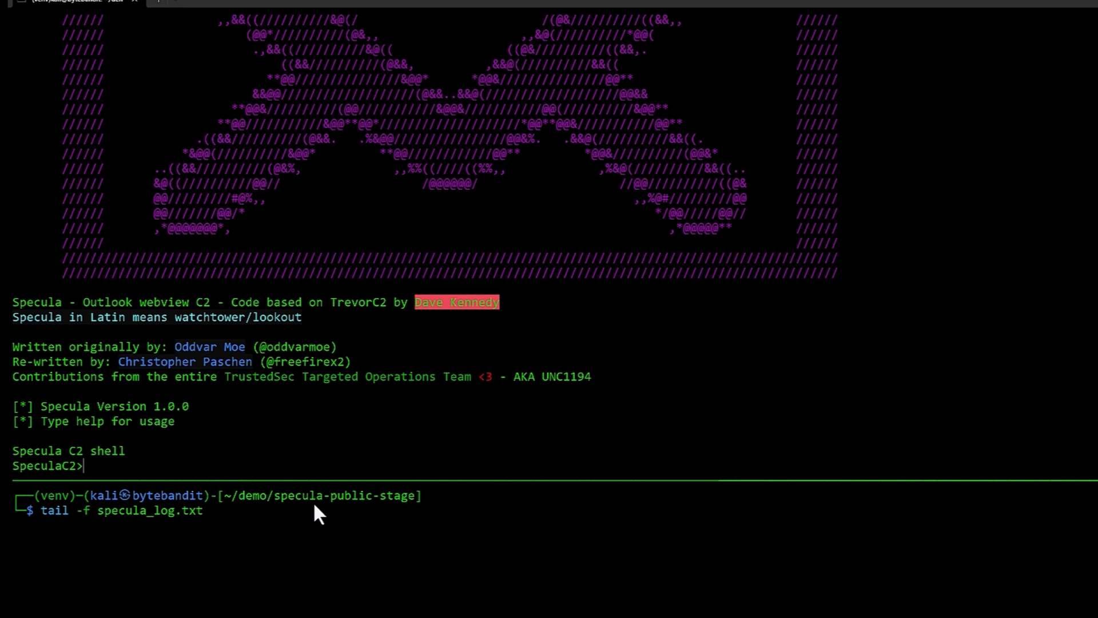
mouse_move(190, 469)
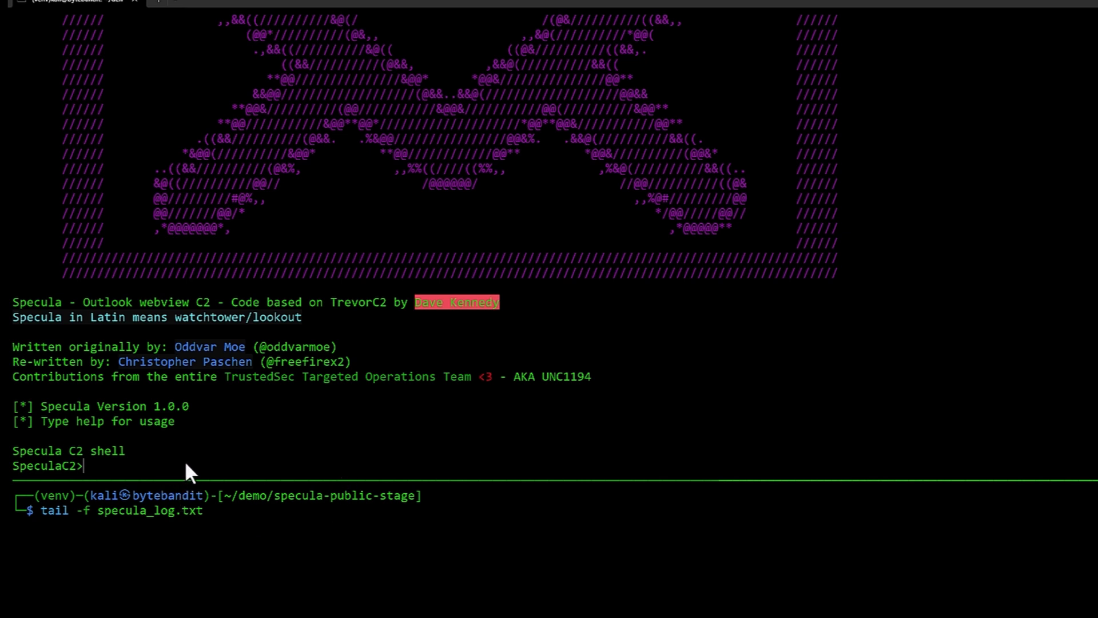
mouse_move(137, 480)
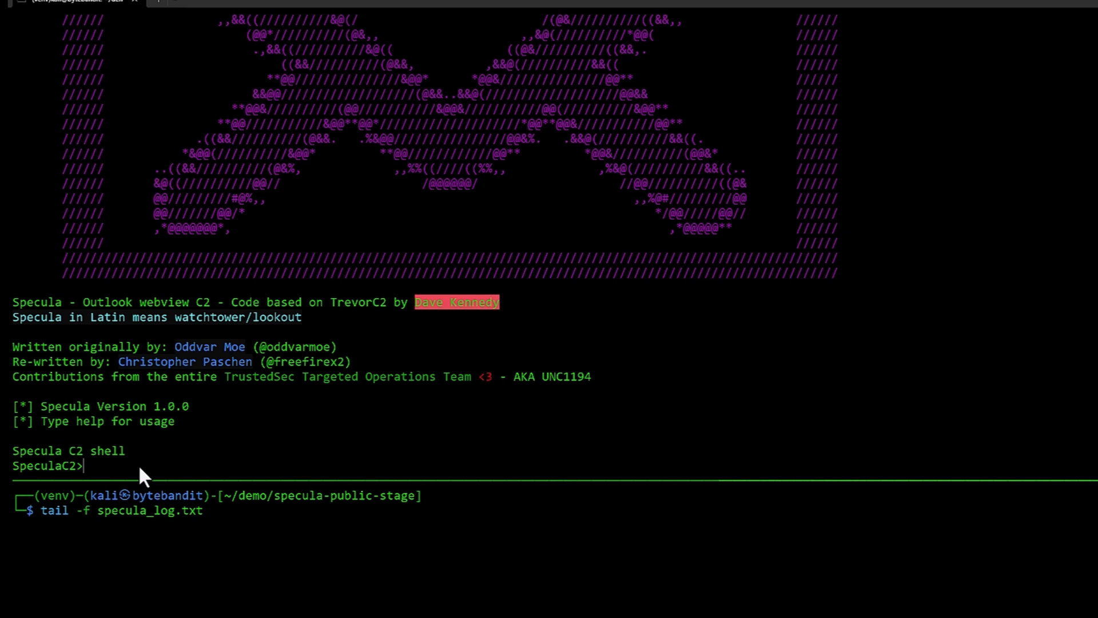
mouse_move(125, 475)
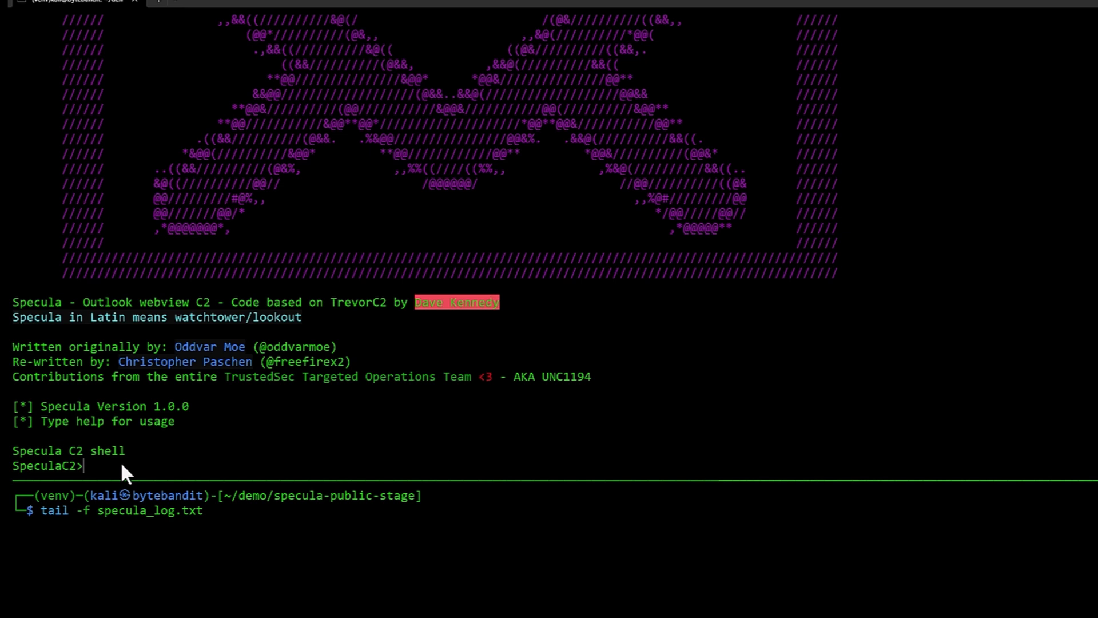
mouse_move(202, 474)
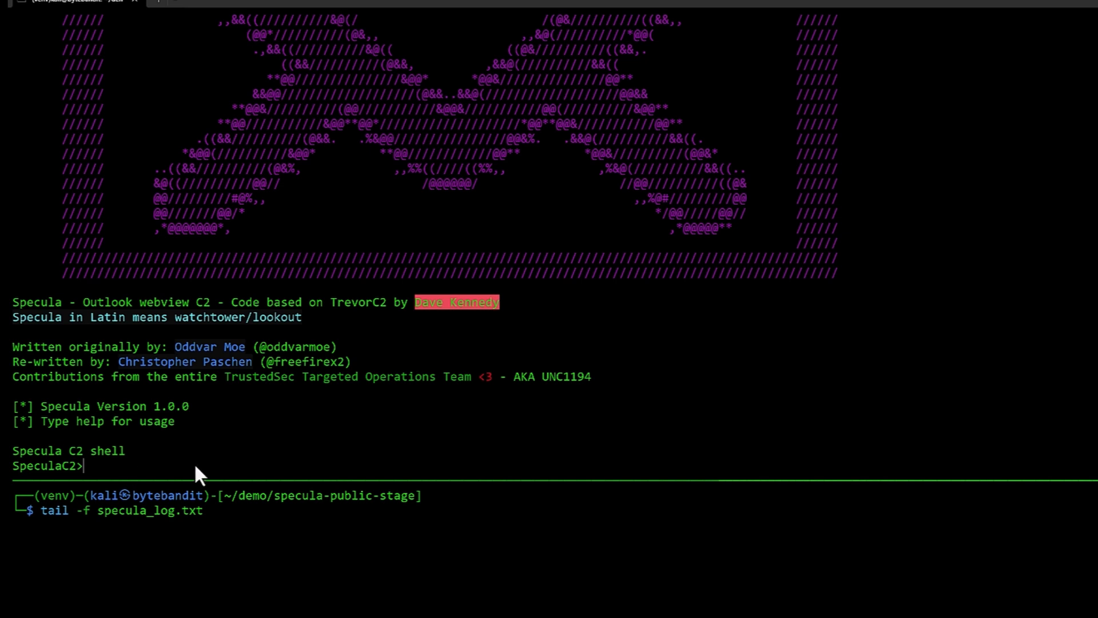
- Run the agents command and see that no agents have checked in yet
type("agents")
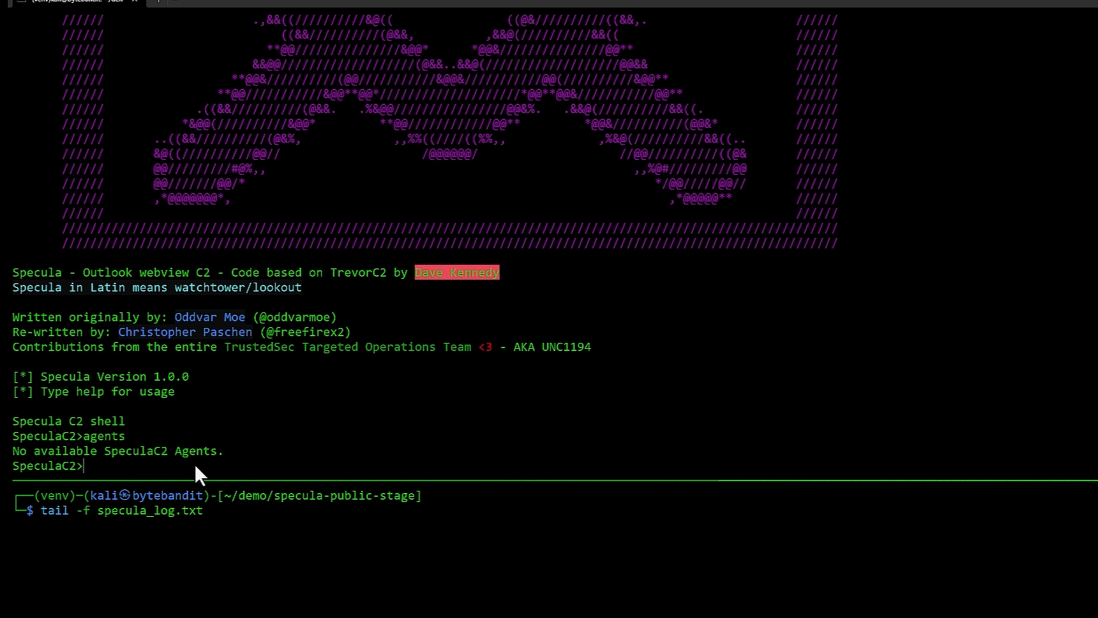
- Run generatehooker to produce the .reg payload, then bring up the Windows VM window
type("generatehooker")
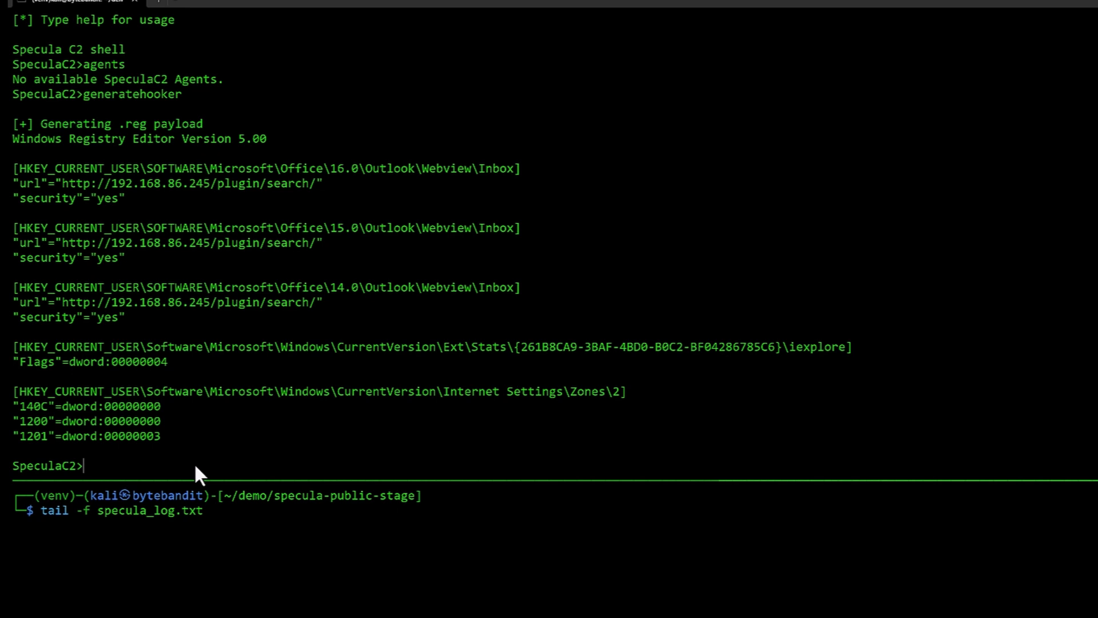
mouse_move(26, 147)
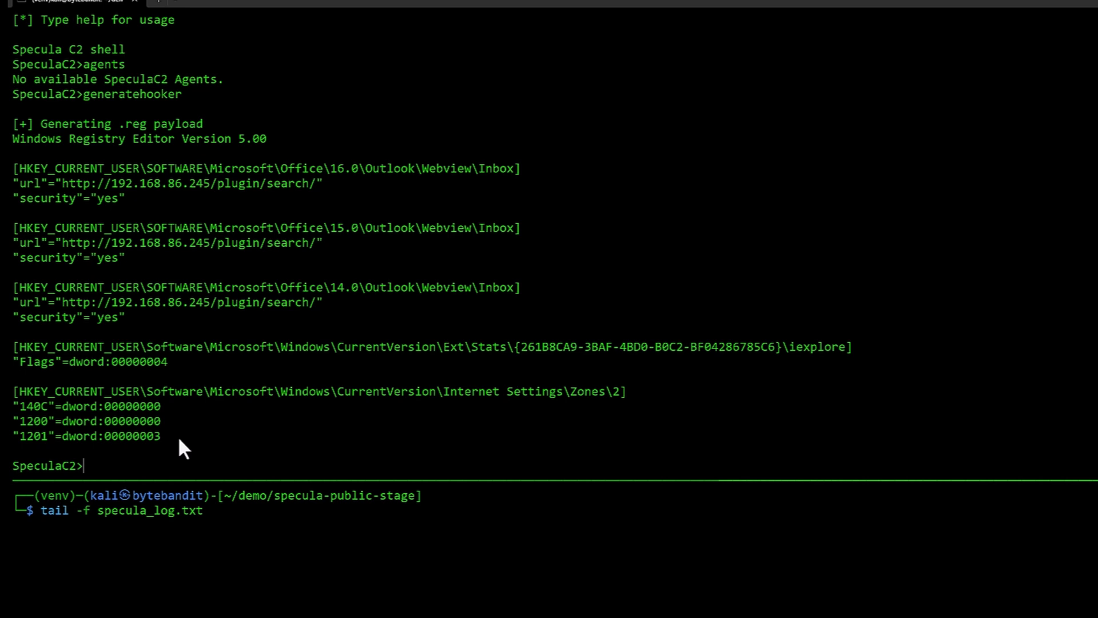
left_click_drag(13, 138, 160, 435)
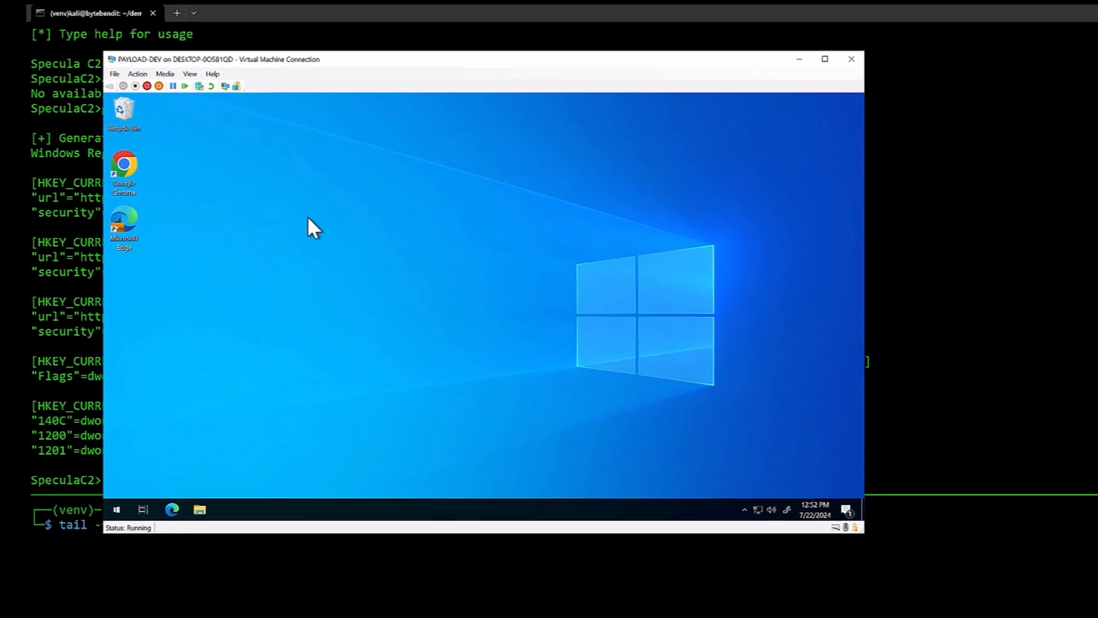
- Create a new desktop text document named registry.reg and open it in Notepad
right_click(312, 227)
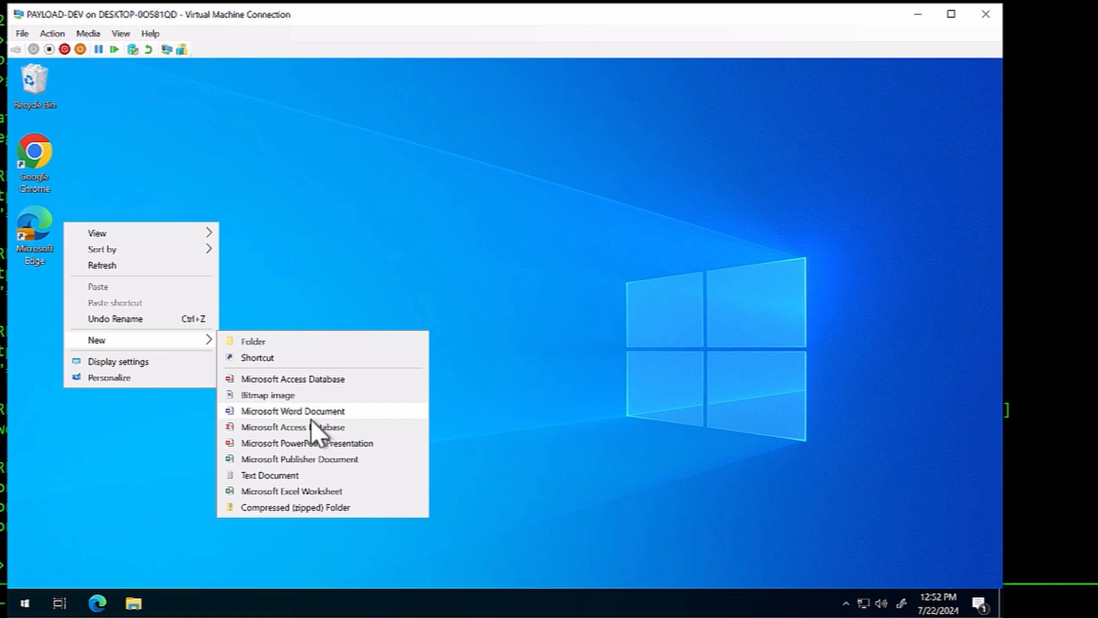
left_click(269, 475)
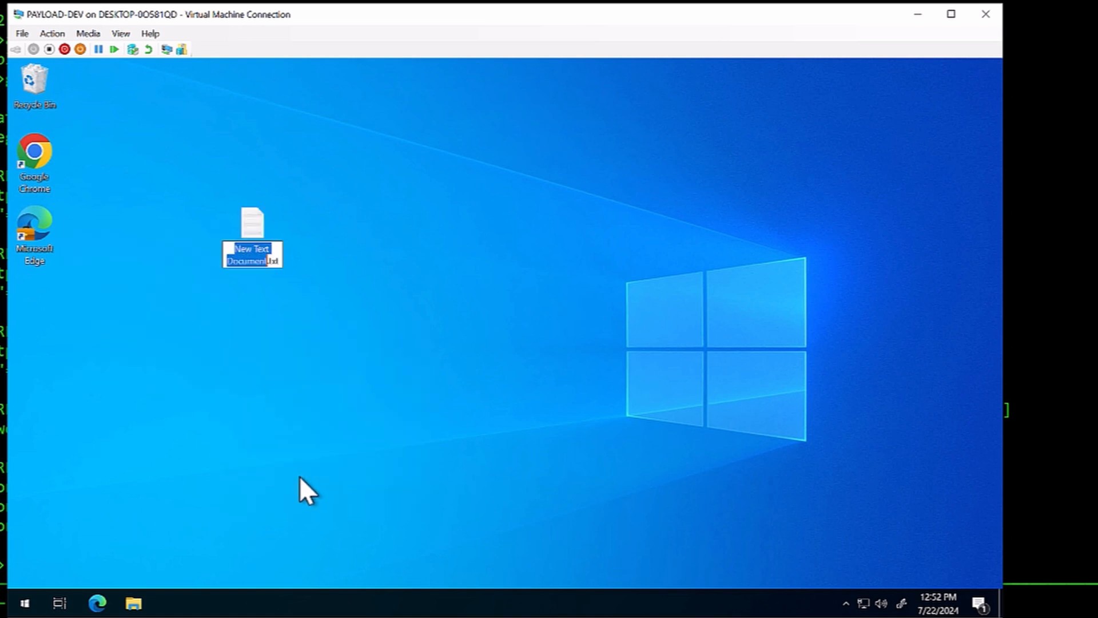
type("registry.reg")
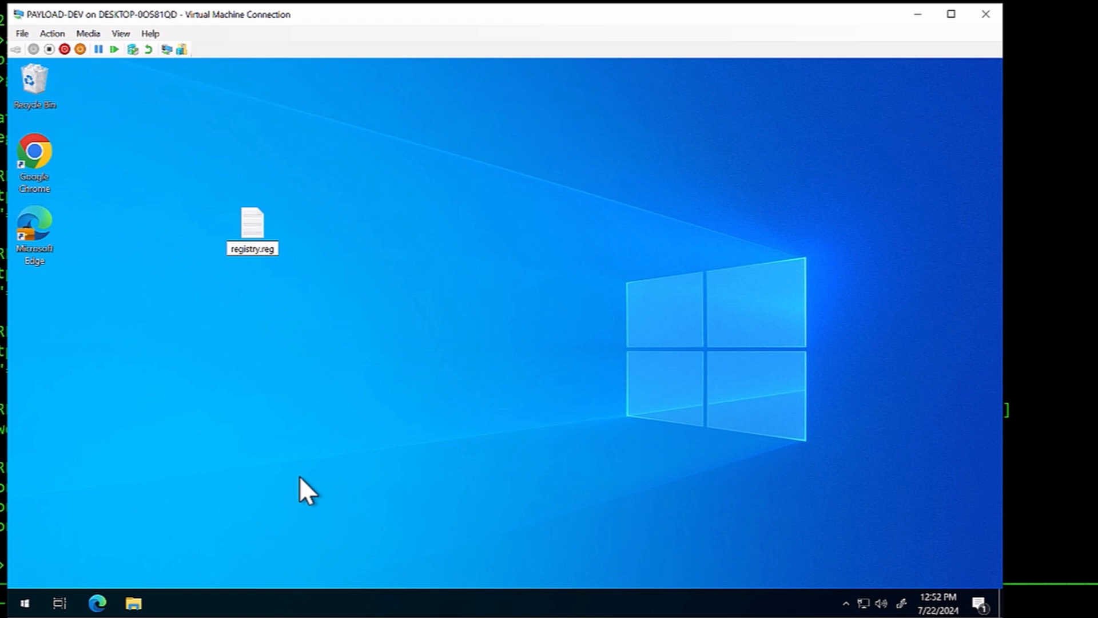
left_click(252, 224)
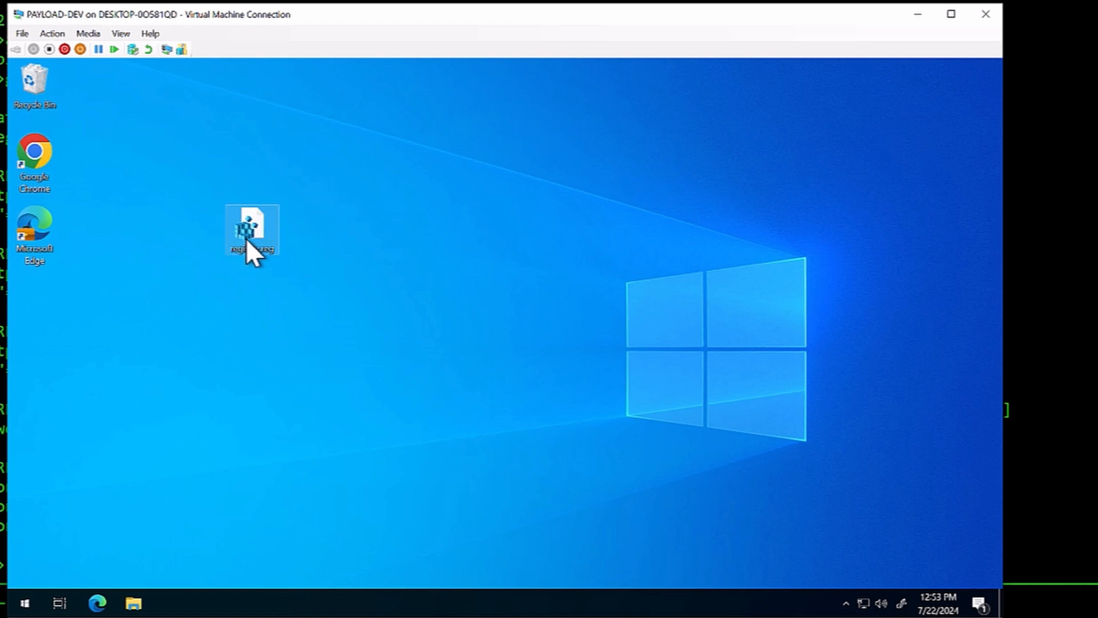
double_click(252, 228)
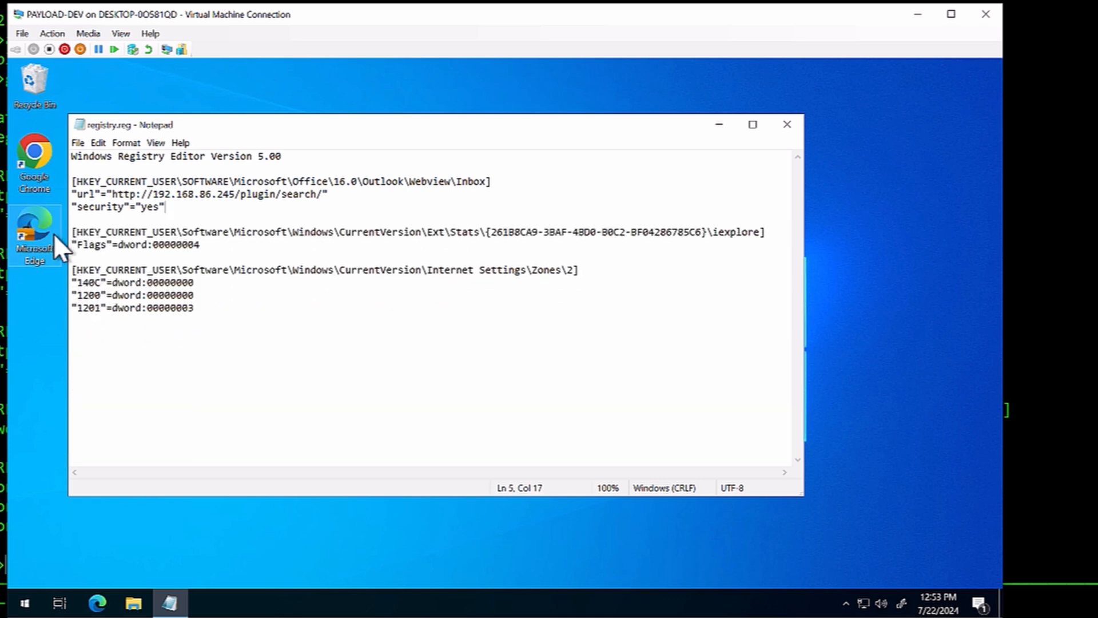
left_click(786, 124)
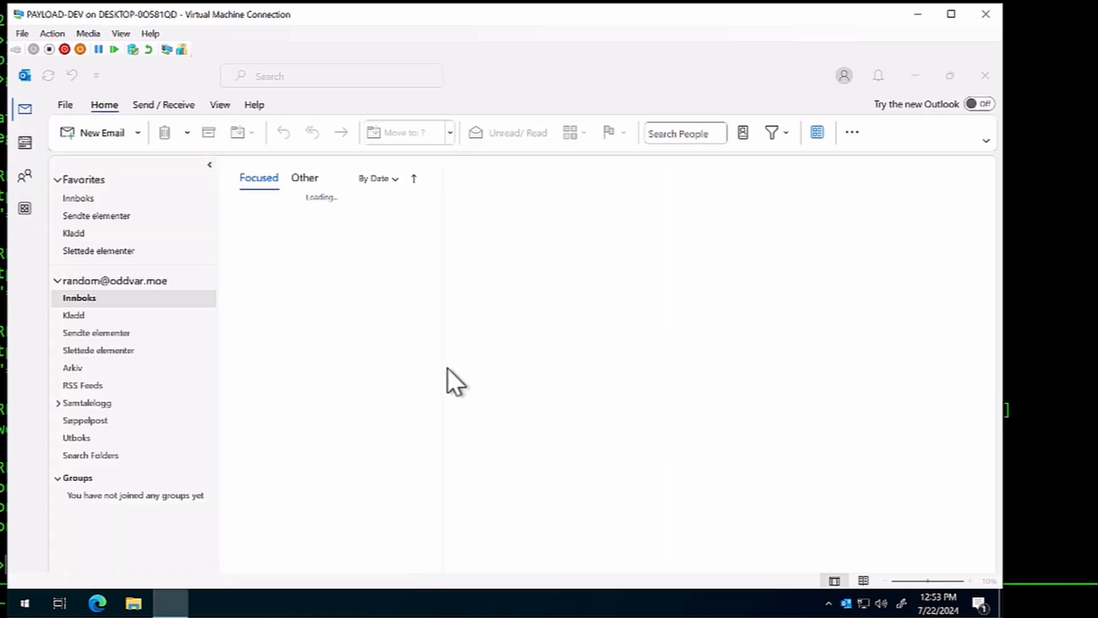
- Launch Outlook, let the inbox load and dismiss the cloud settings notice
left_click(78, 297)
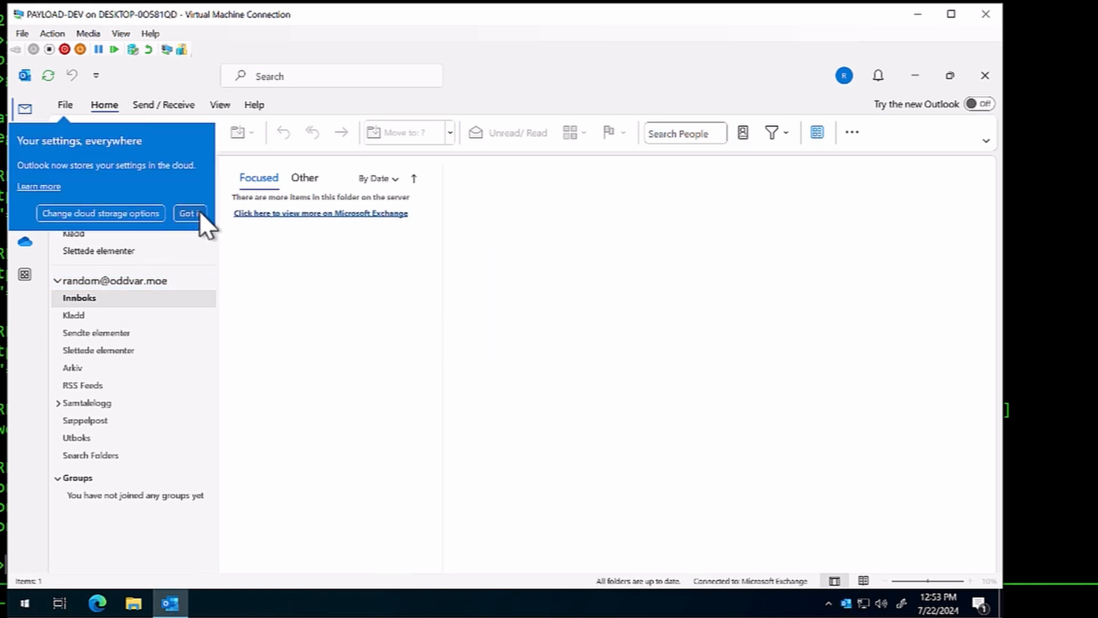
left_click(189, 213)
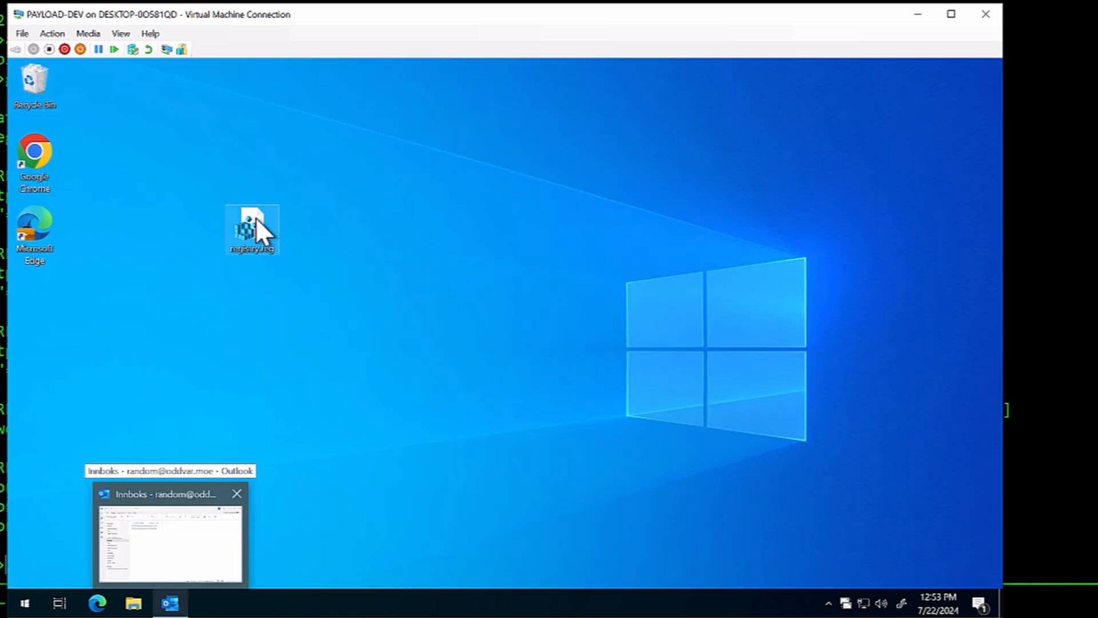
- Import registry.reg through UAC and the Registry Editor warning, acknowledge success and dismiss the Outlook notice
double_click(252, 224)
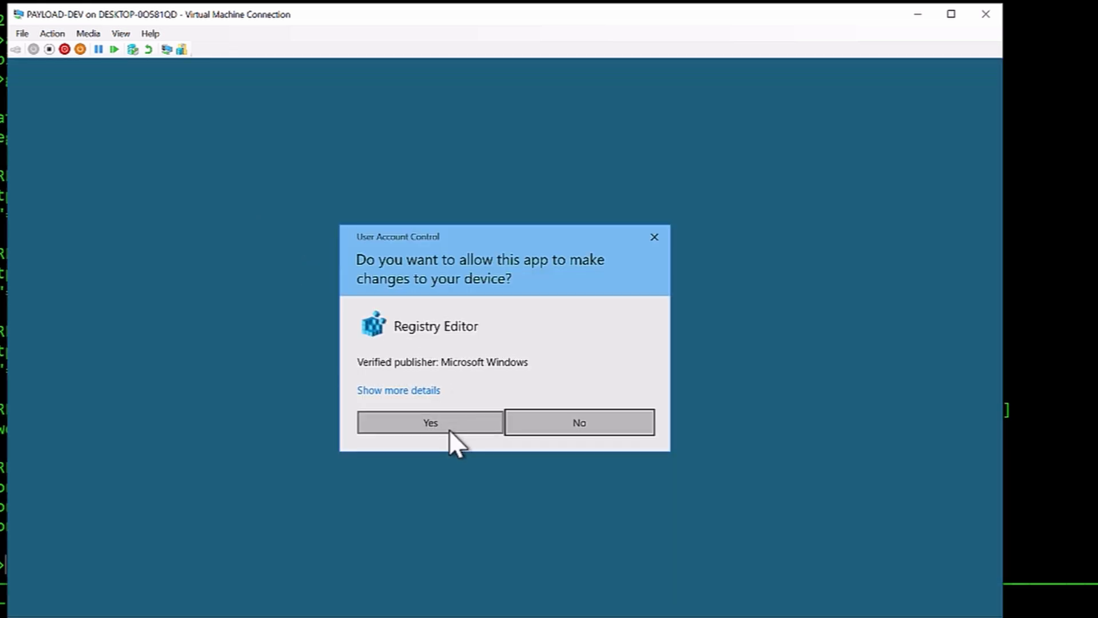
left_click(430, 422)
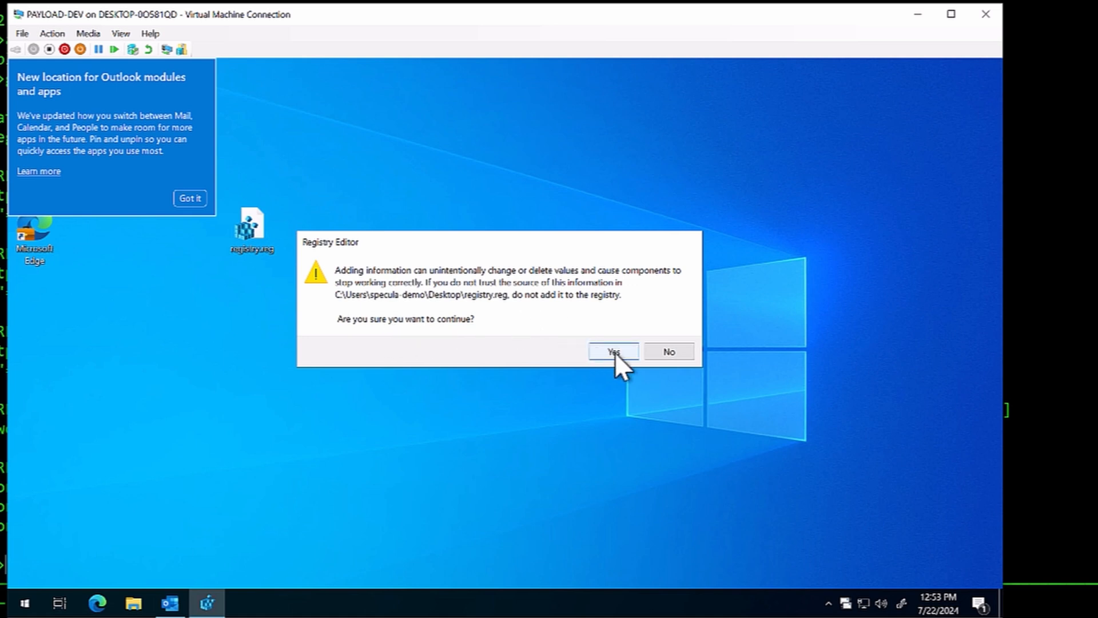
left_click(612, 351)
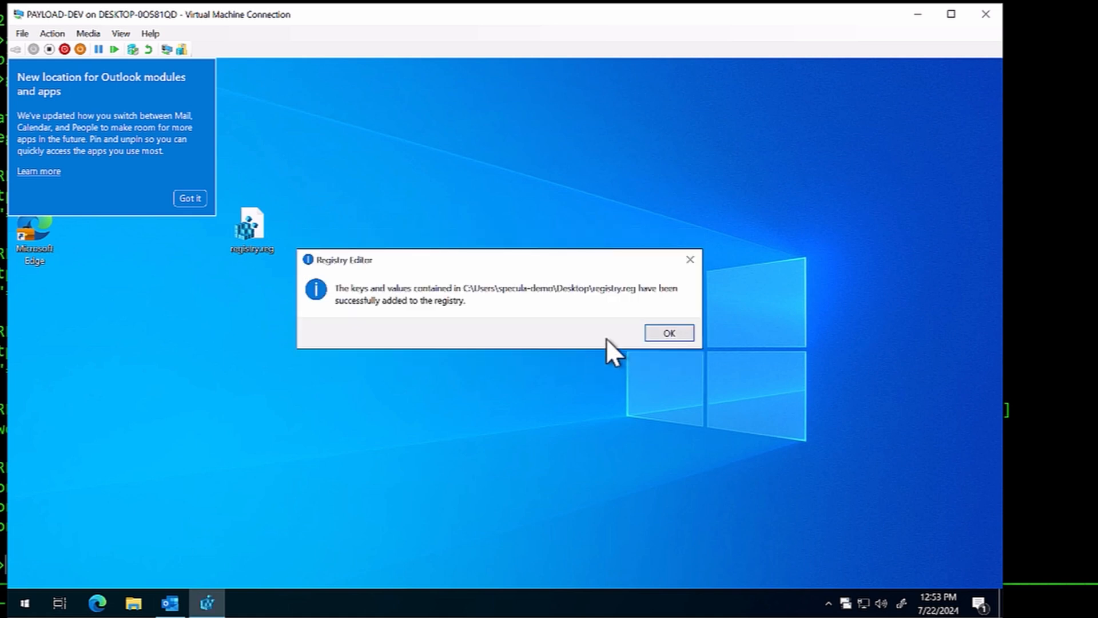
left_click(667, 332)
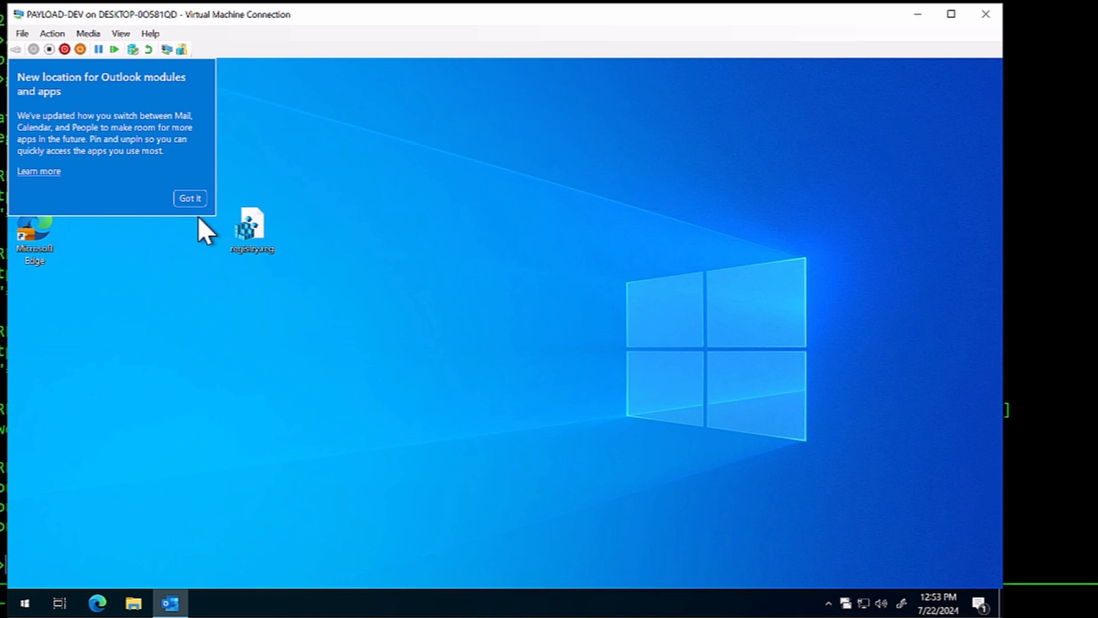
left_click(189, 199)
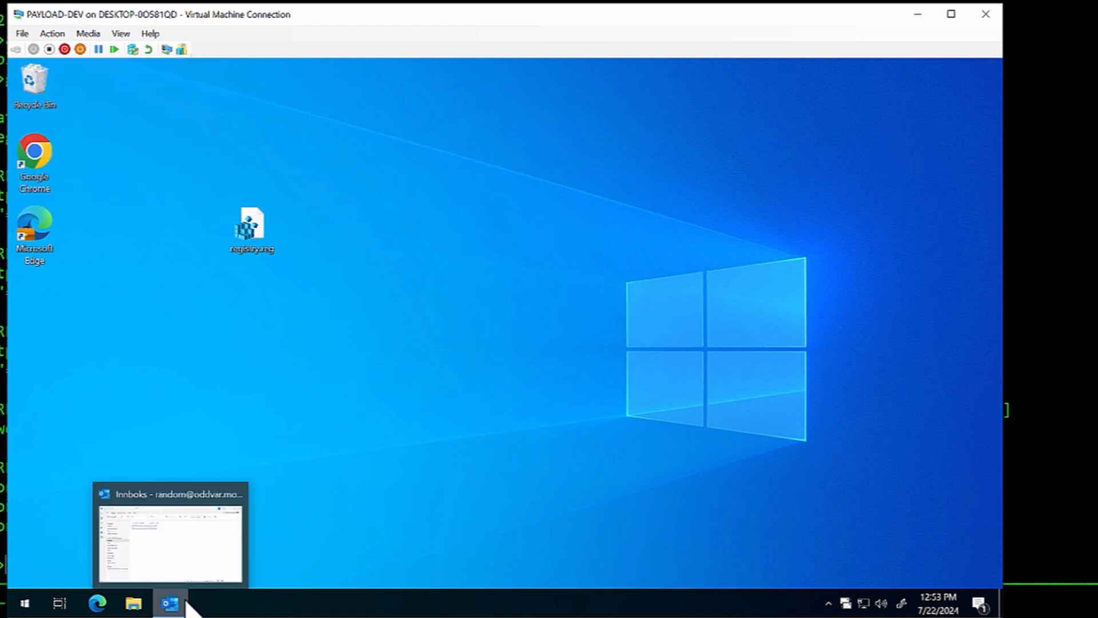
- Restore the Outlook inbox window from the taskbar
left_click(170, 603)
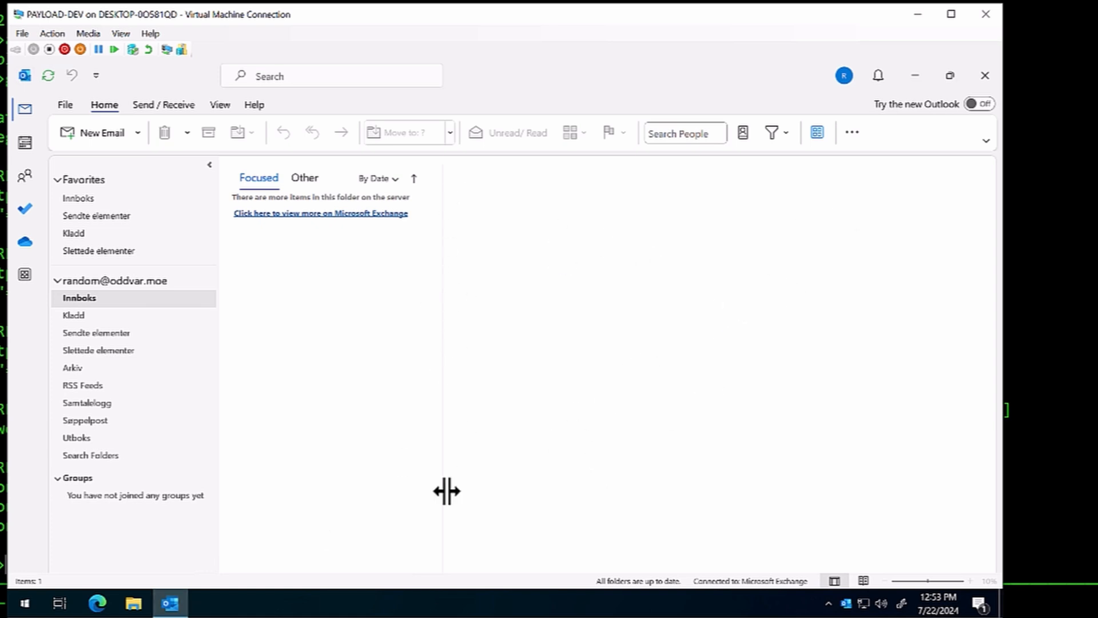
mouse_move(506, 426)
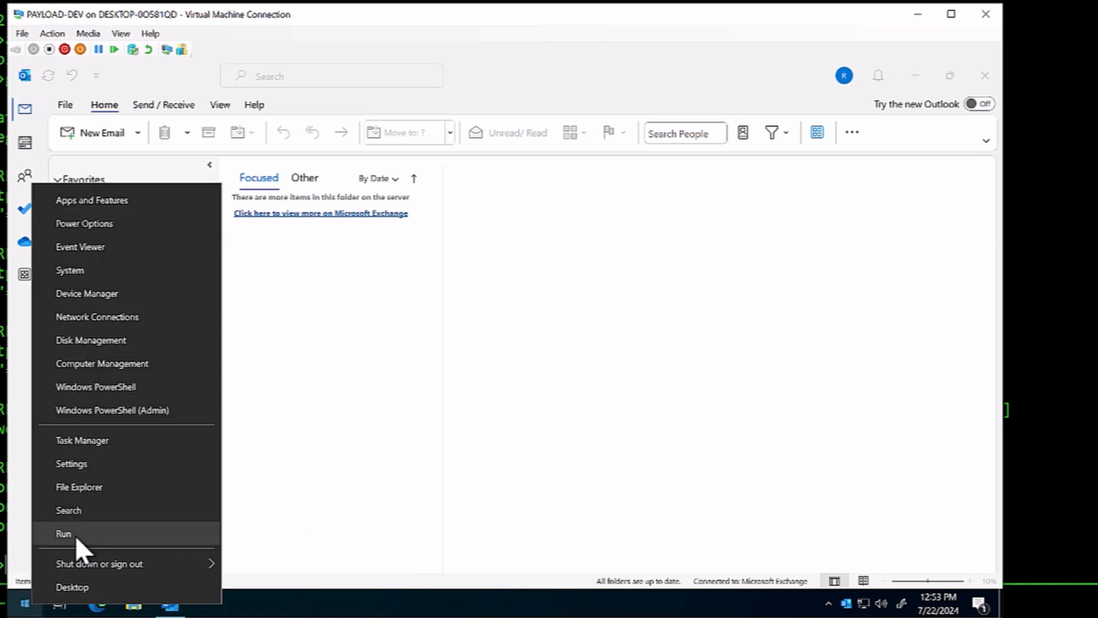
- Launch Registry Editor, inspect the Outlook Webview Inbox url value, then minimize it
left_click(63, 533)
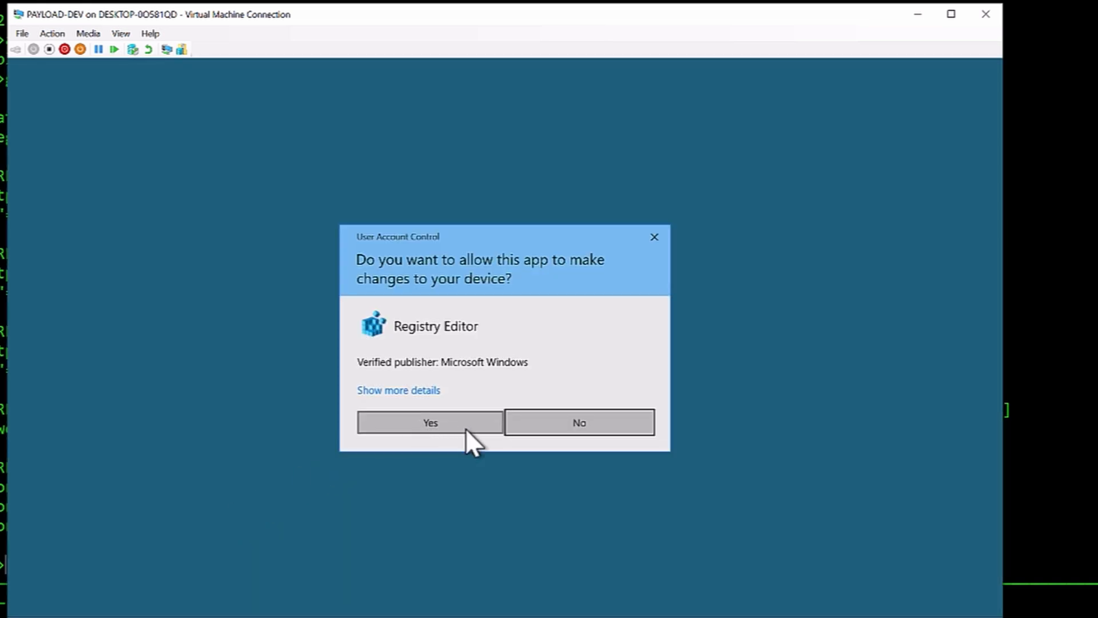
left_click(430, 422)
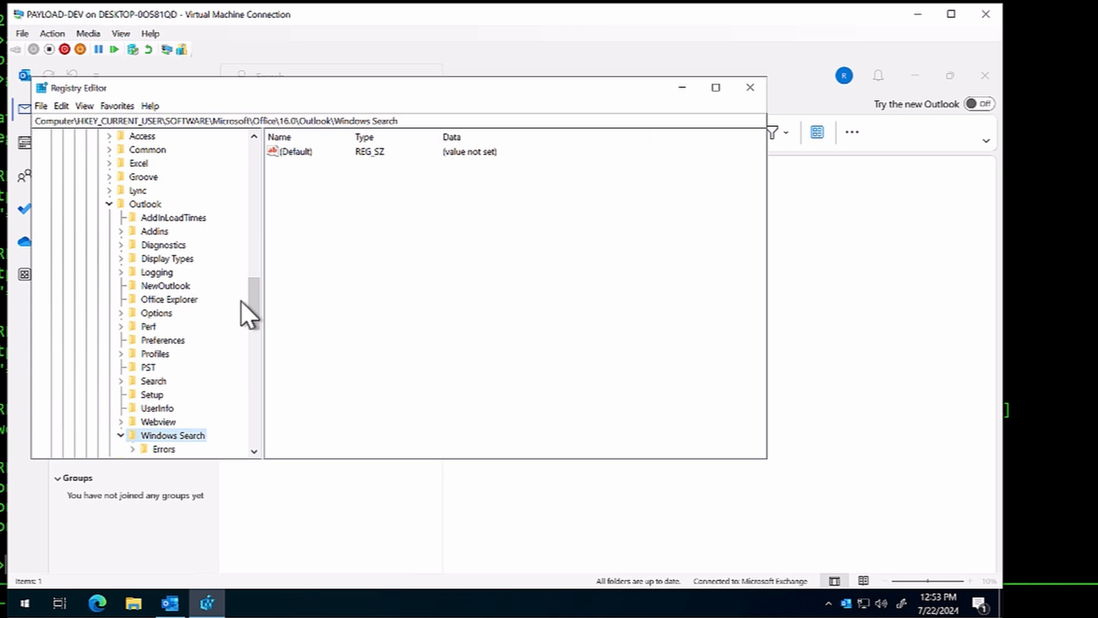
left_click(117, 106)
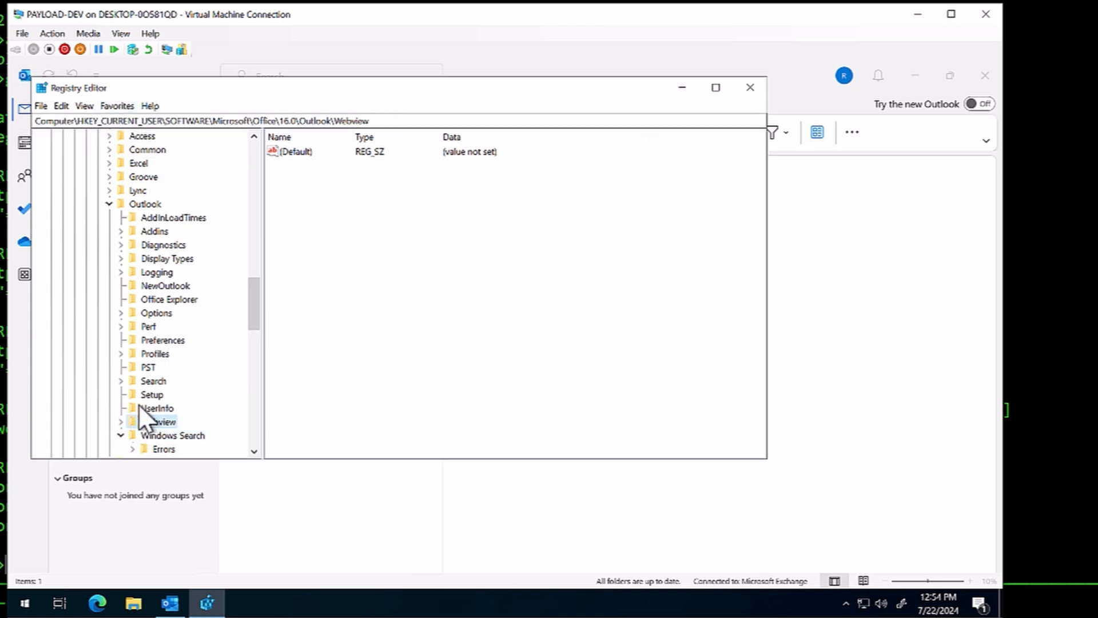
left_click(159, 421)
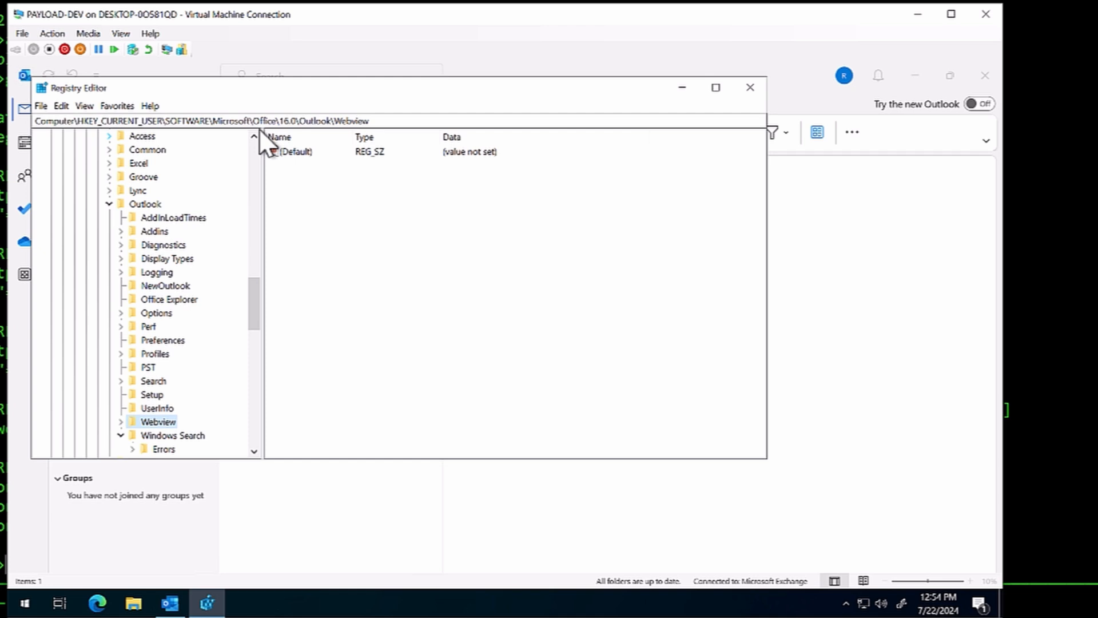
mouse_move(178, 441)
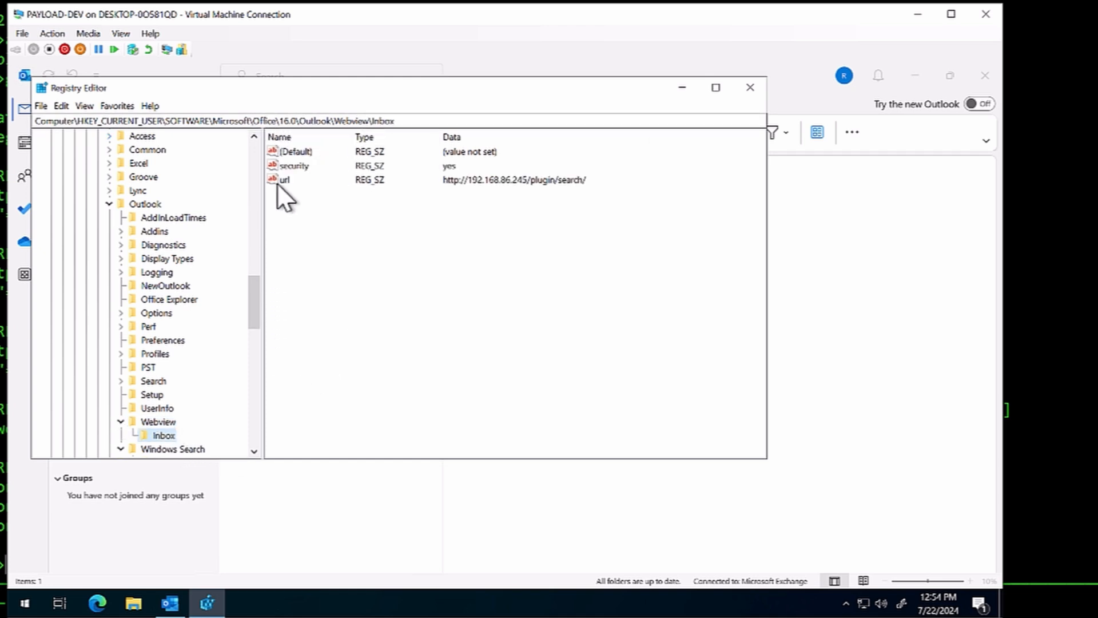
left_click(283, 179)
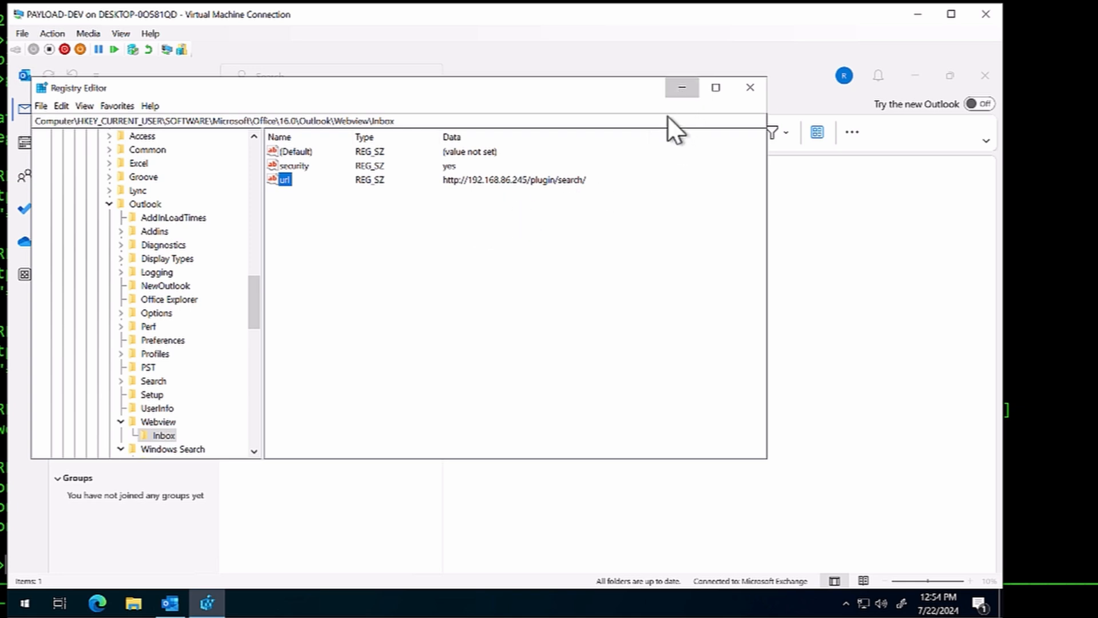
left_click(750, 87)
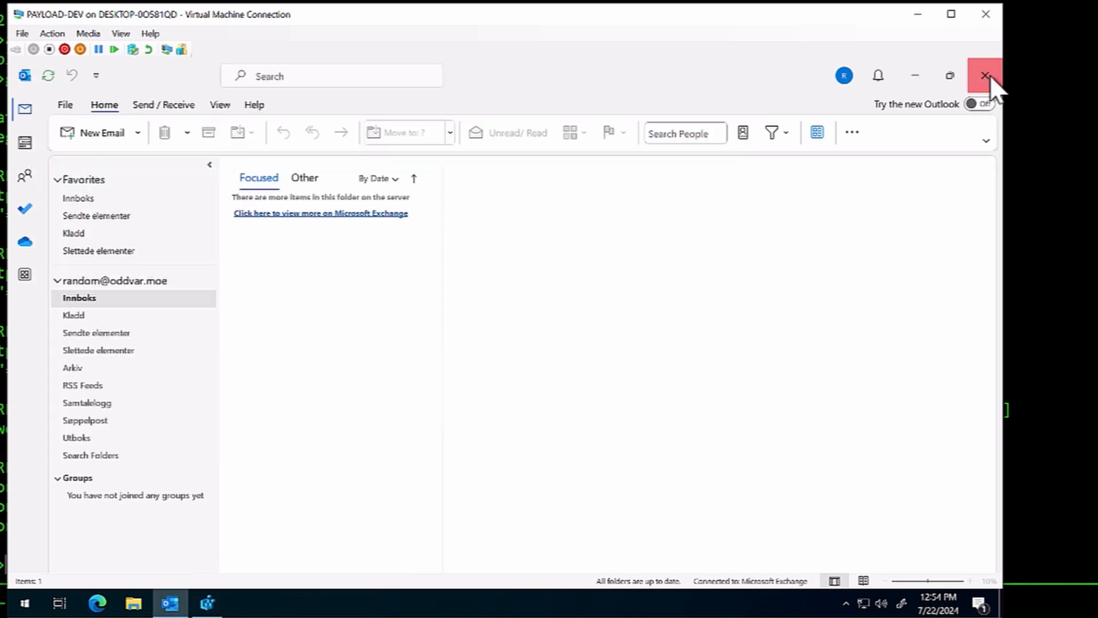
- Close and relaunch Outlook so the inbox reloads from the server
left_click(985, 75)
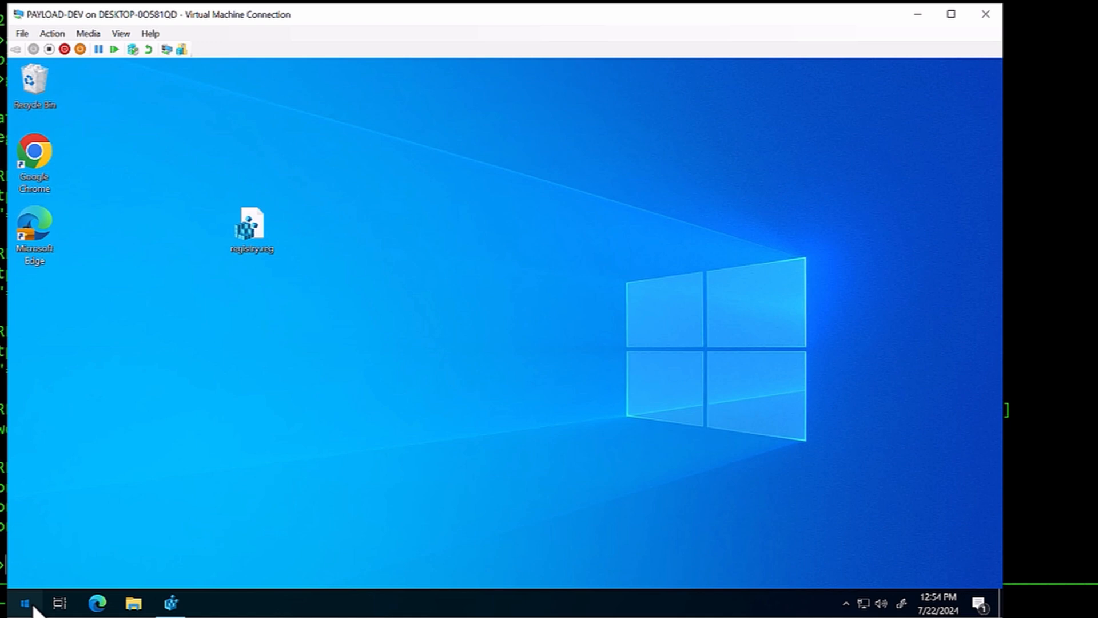
mouse_move(279, 297)
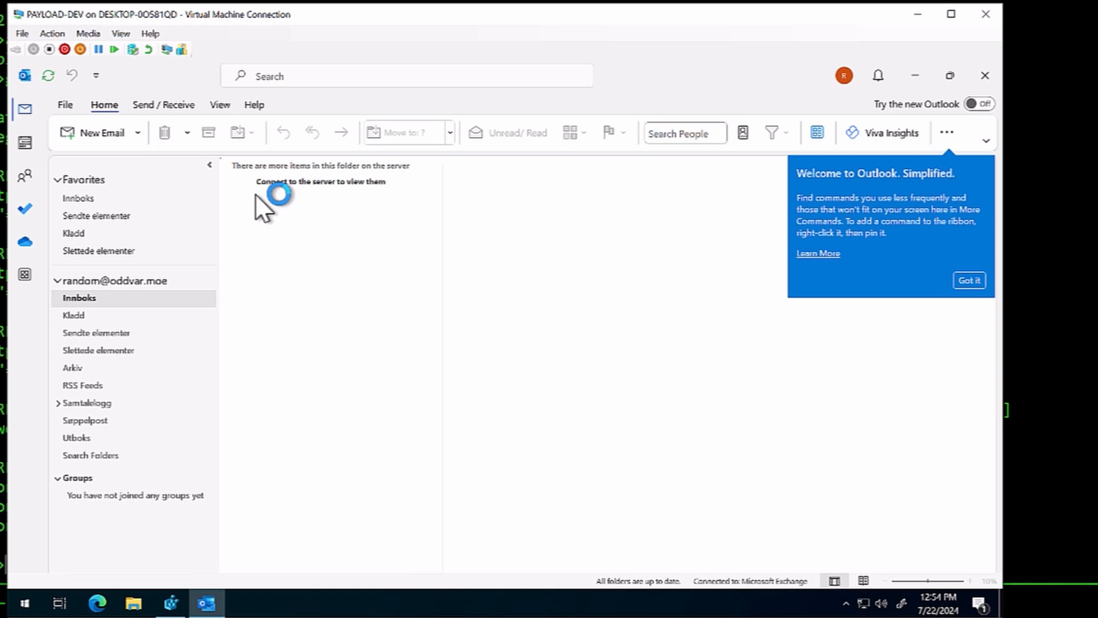
left_click(968, 280)
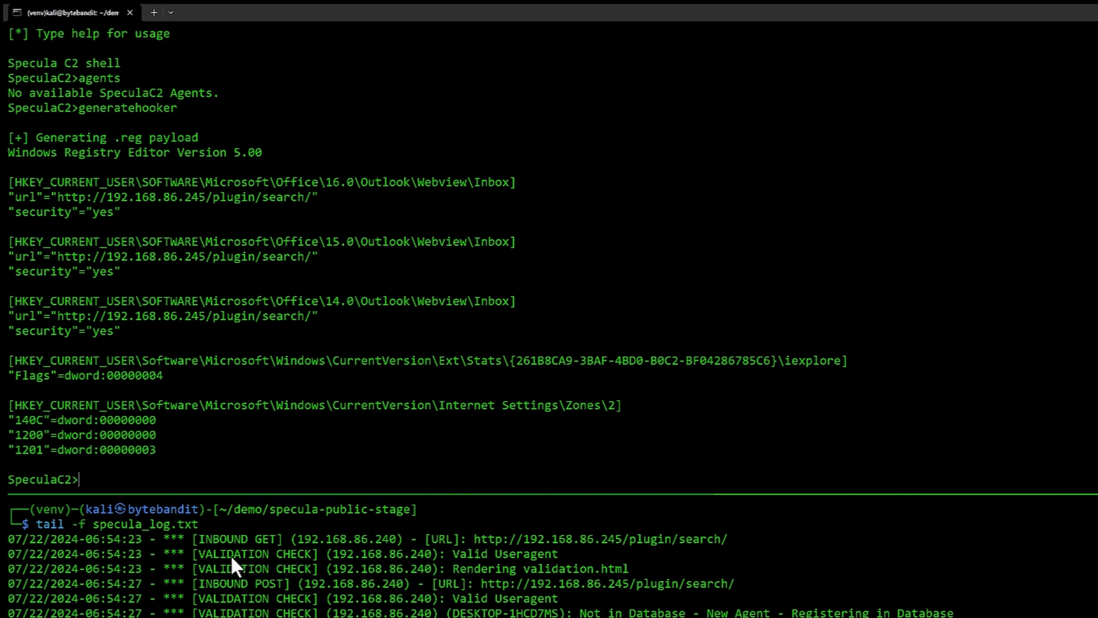
mouse_move(263, 587)
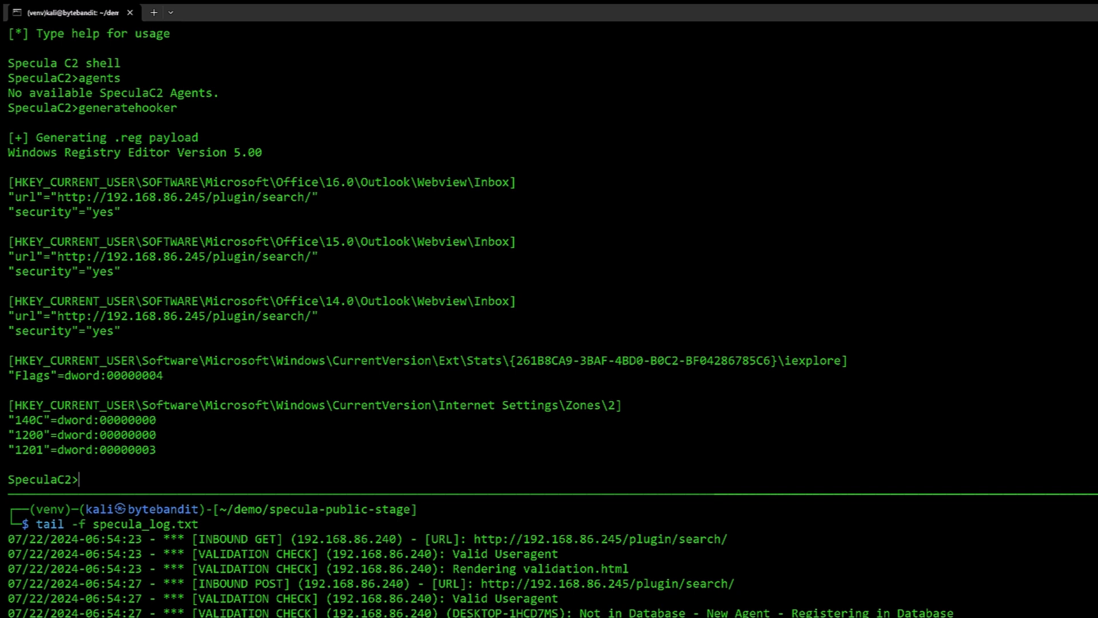
mouse_move(641, 584)
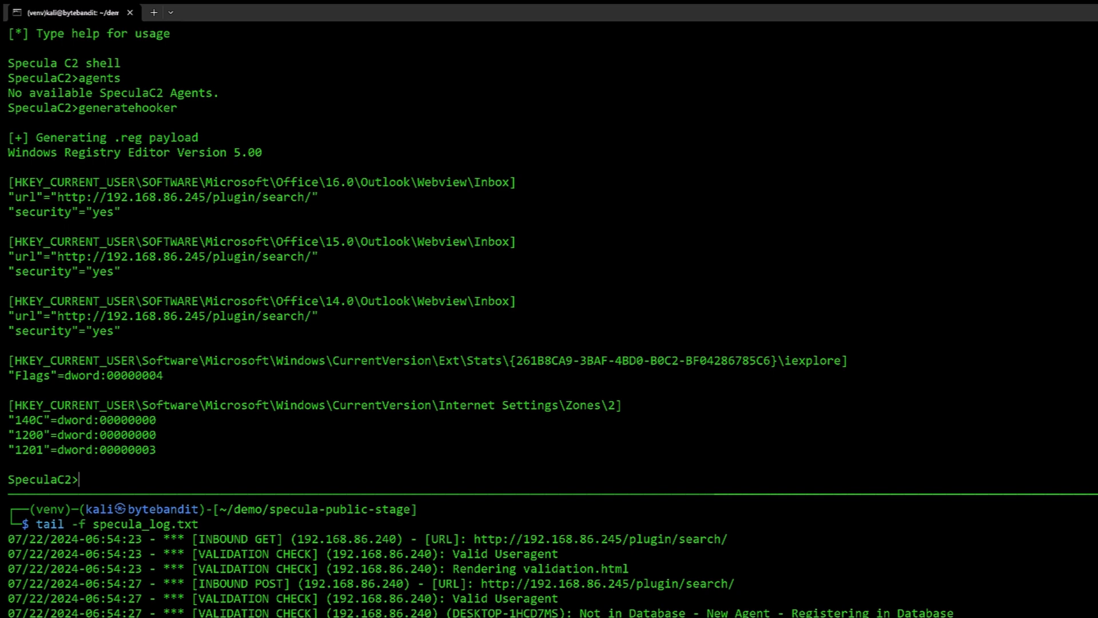
mouse_move(210, 454)
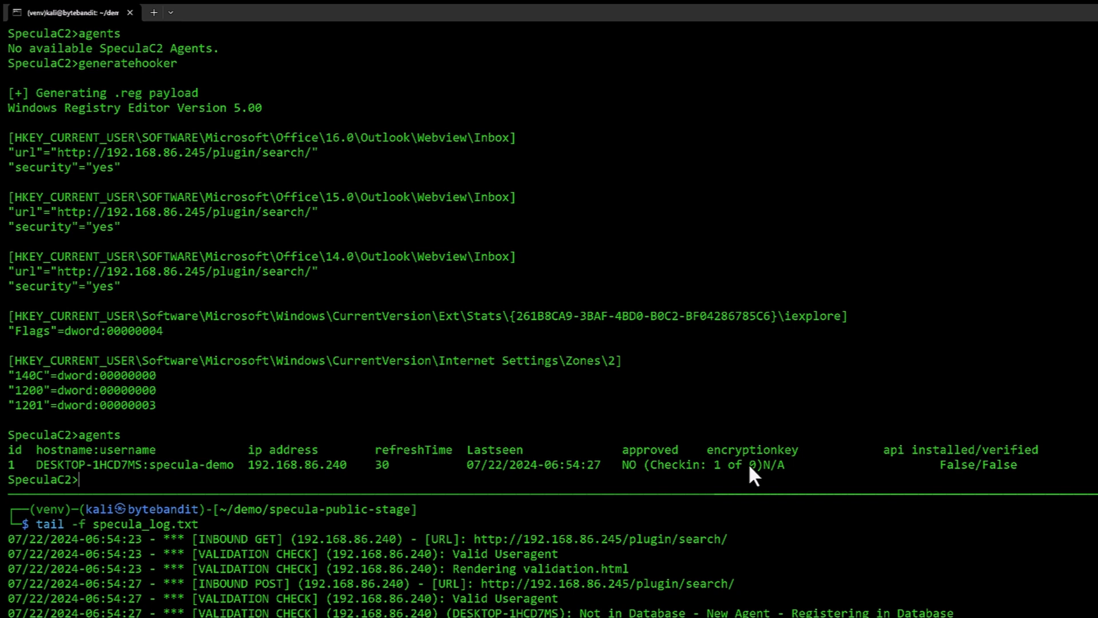
mouse_move(700, 473)
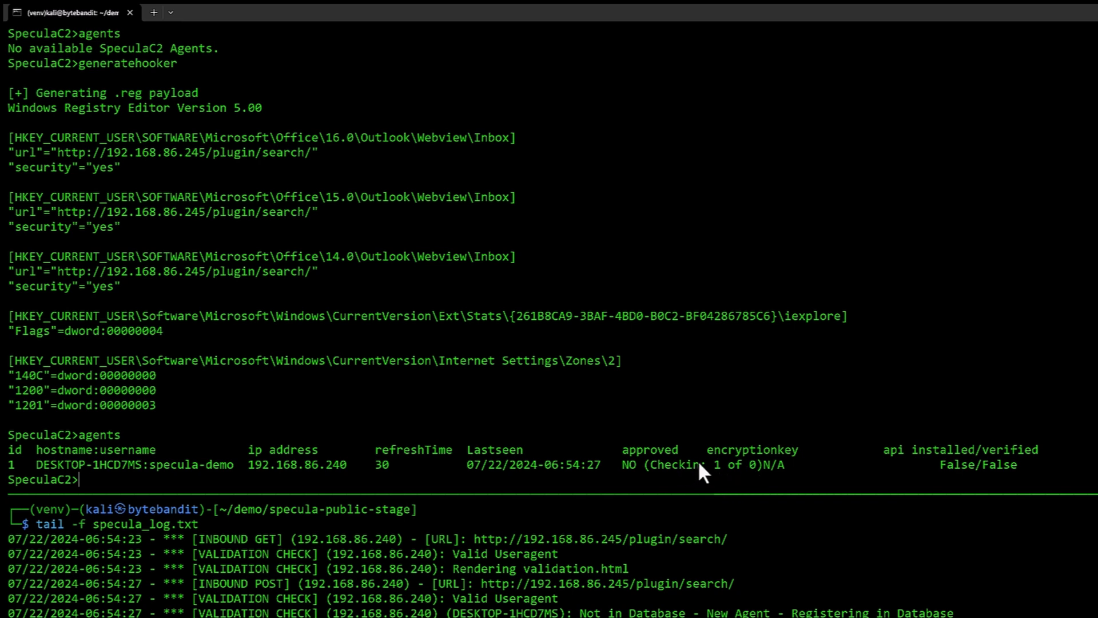
mouse_move(676, 567)
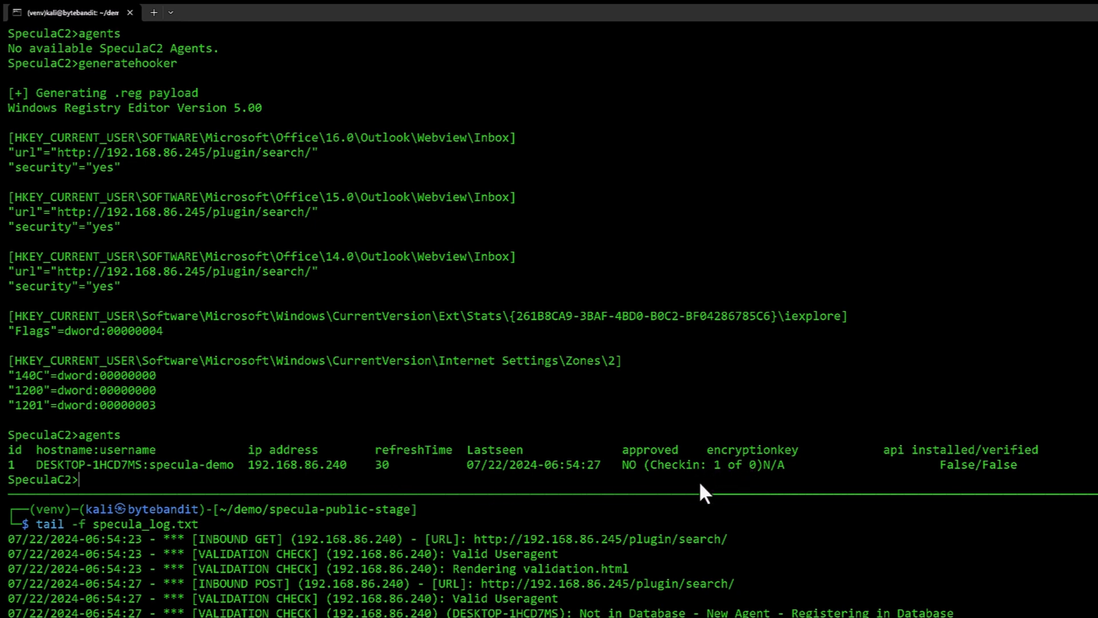
- List agents again, then enter approveAgent 1 at the prompt
type("agents")
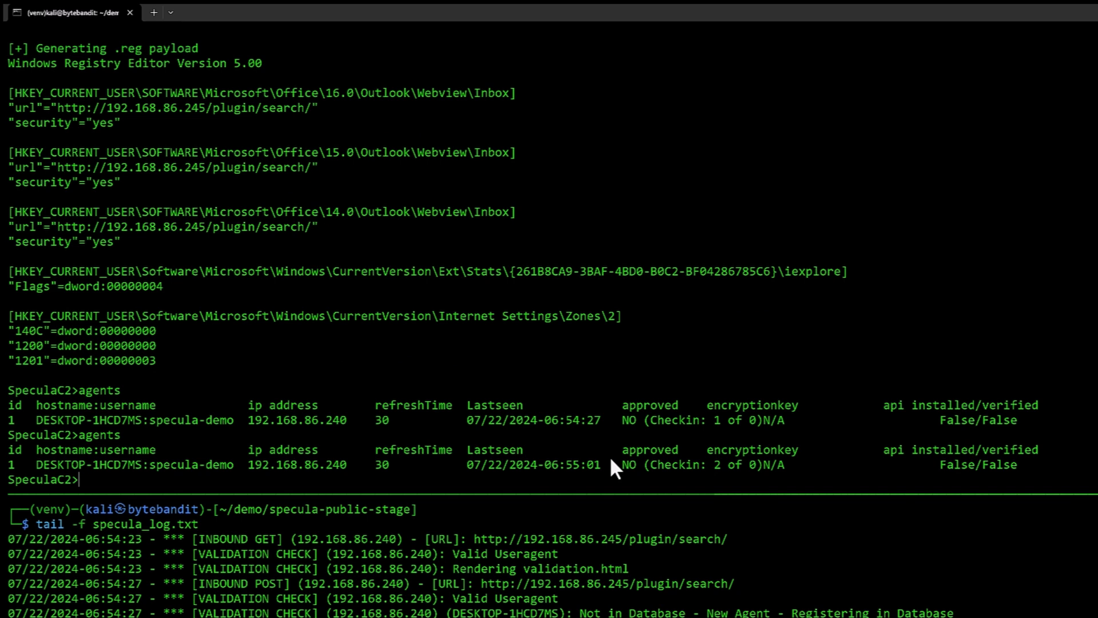
mouse_move(449, 497)
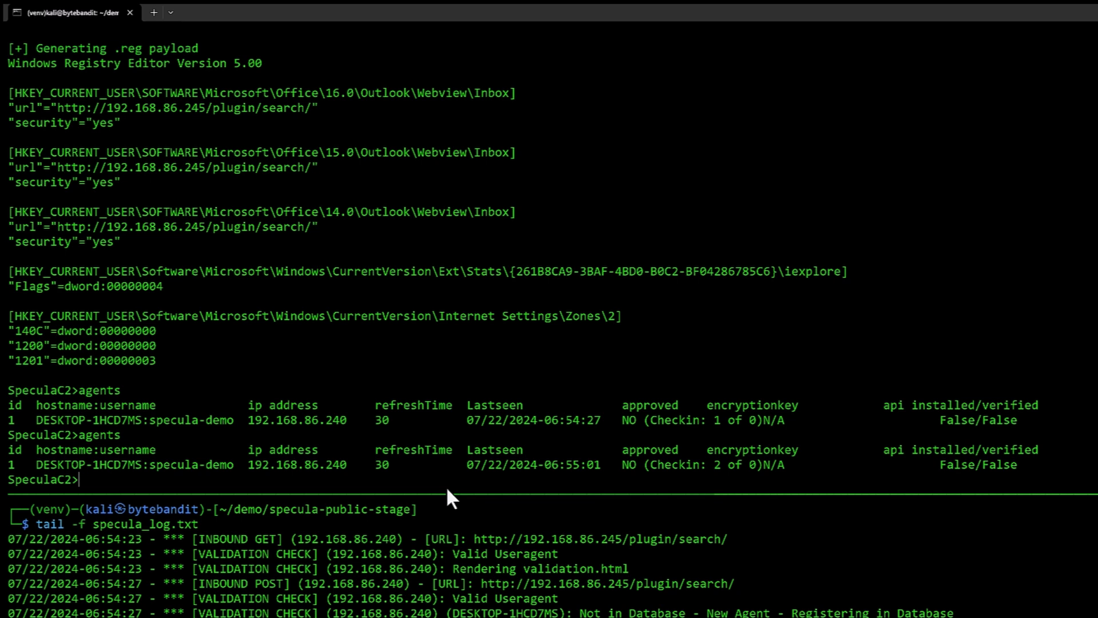
type("approveAgent 1")
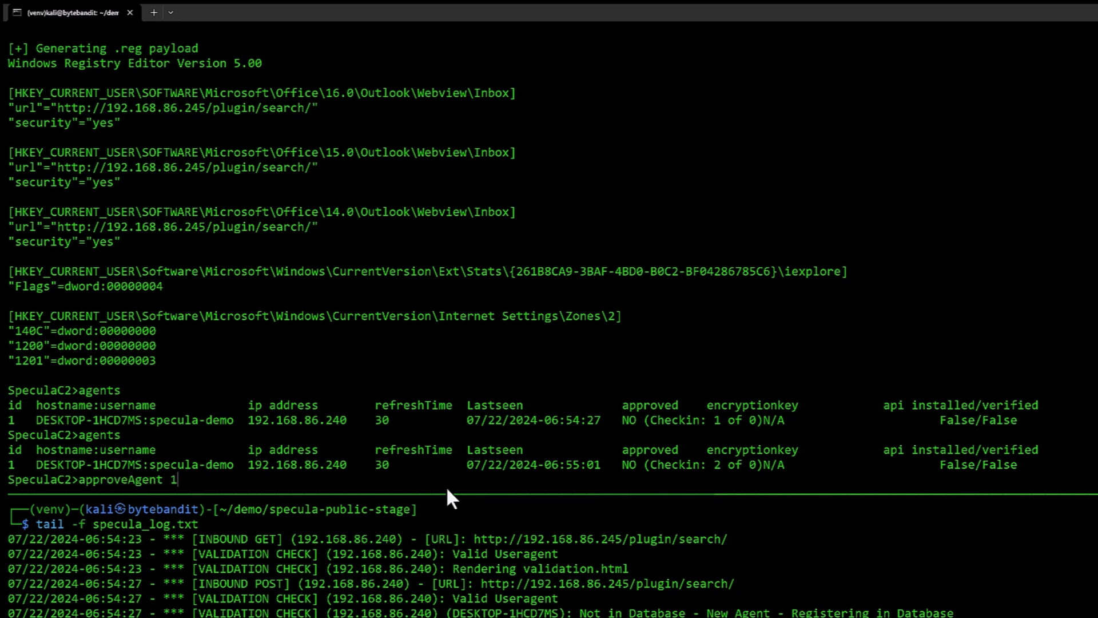
mouse_move(7, 478)
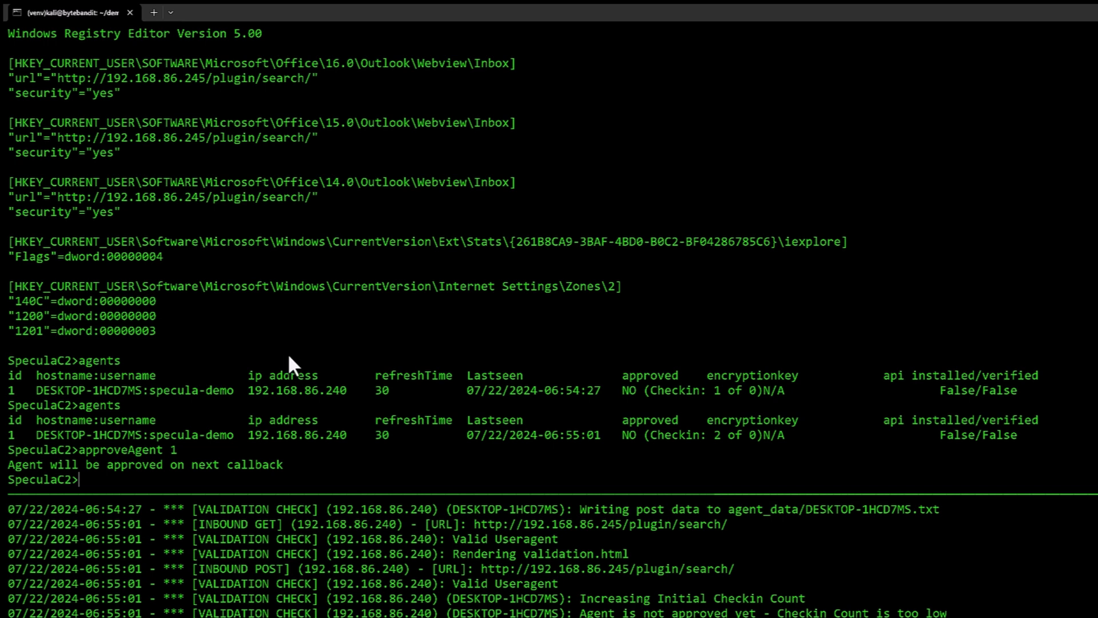
mouse_move(584, 470)
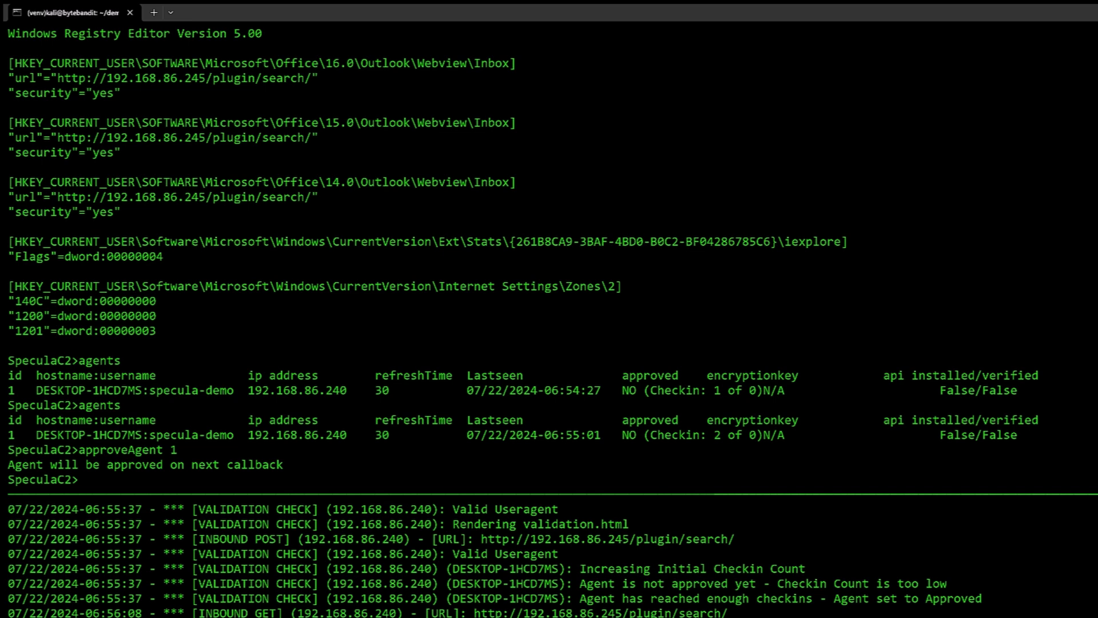
mouse_move(643, 464)
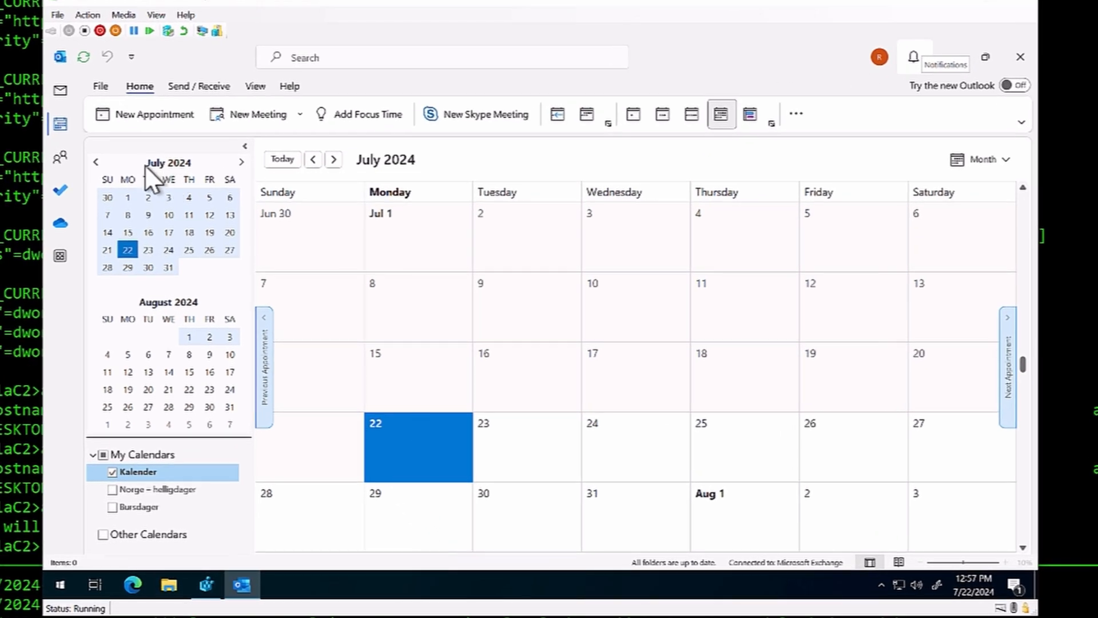
mouse_move(235, 277)
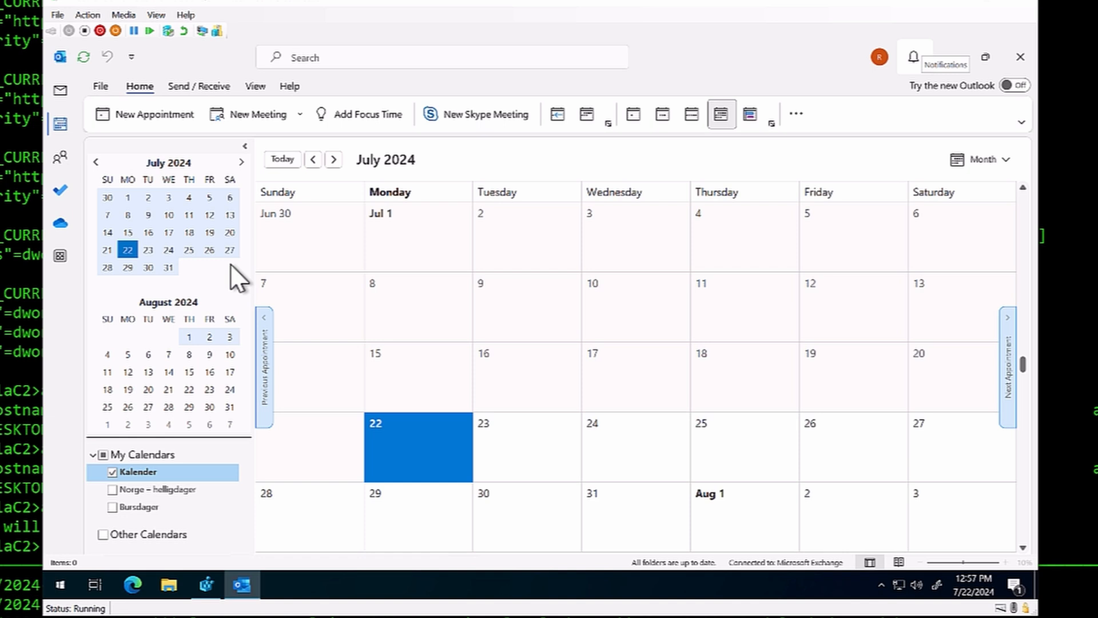
mouse_move(382, 330)
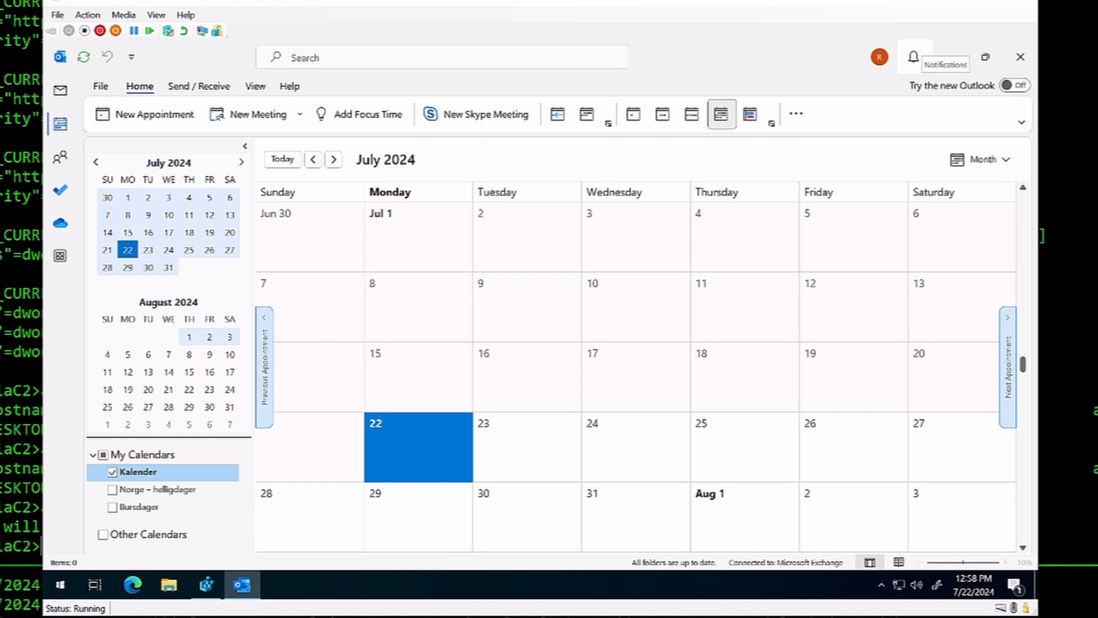
- Bring Registry Editor back up to view the rewritten Webview Inbox url
left_click(206, 584)
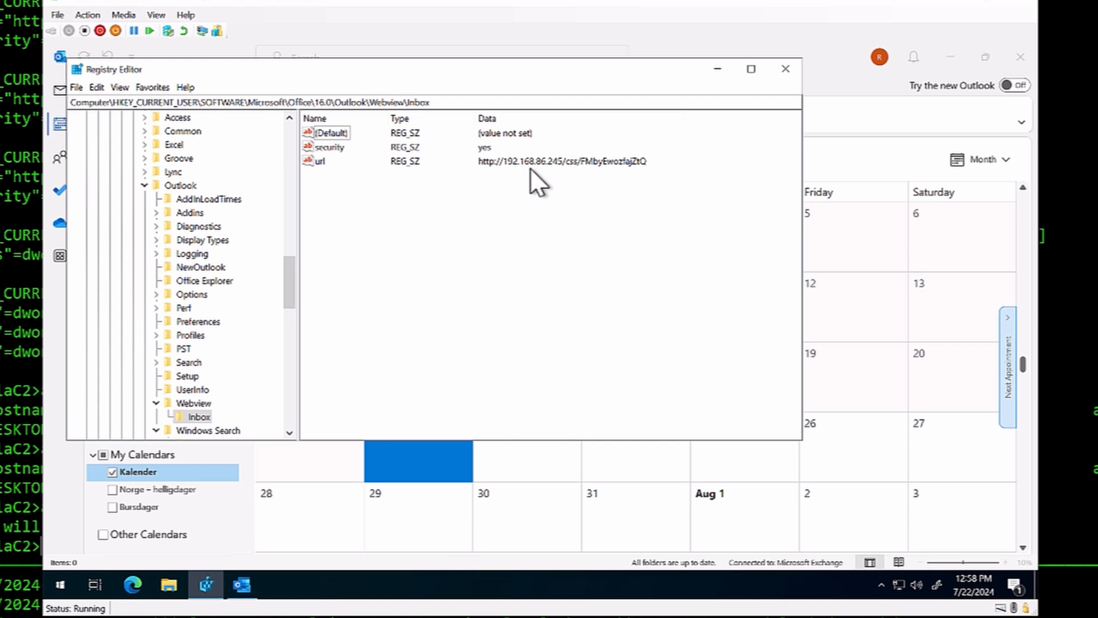
mouse_move(599, 193)
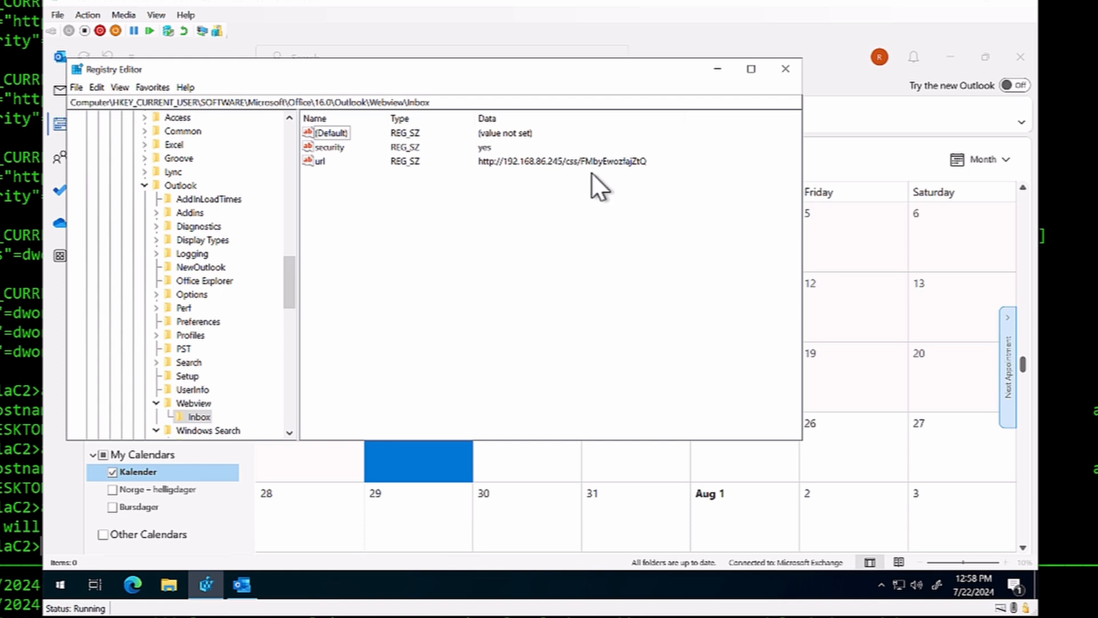
mouse_move(567, 189)
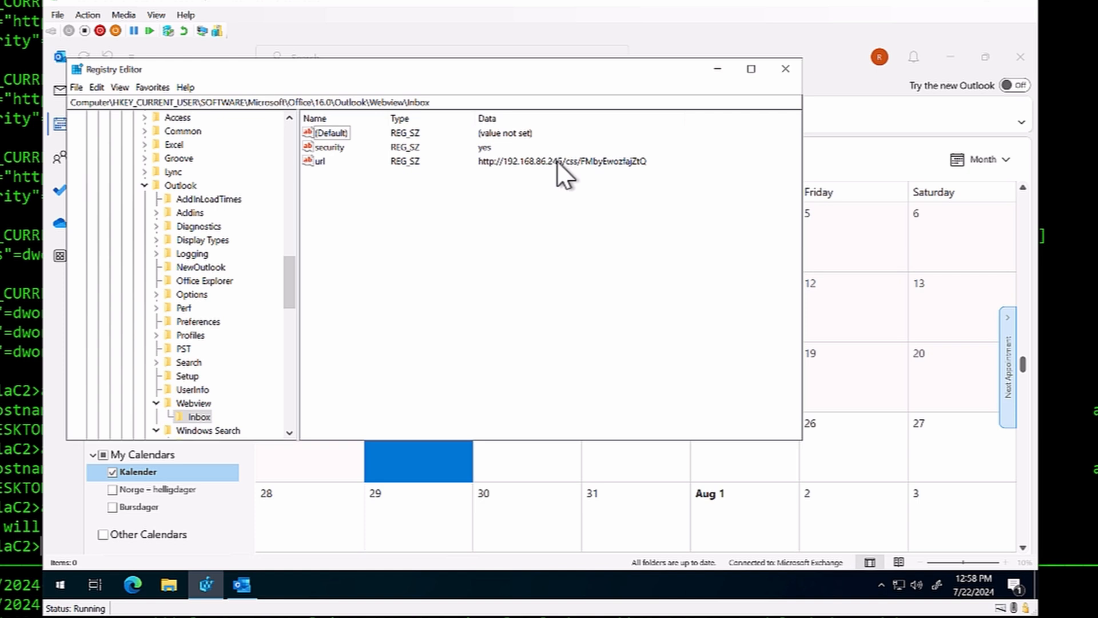
mouse_move(625, 177)
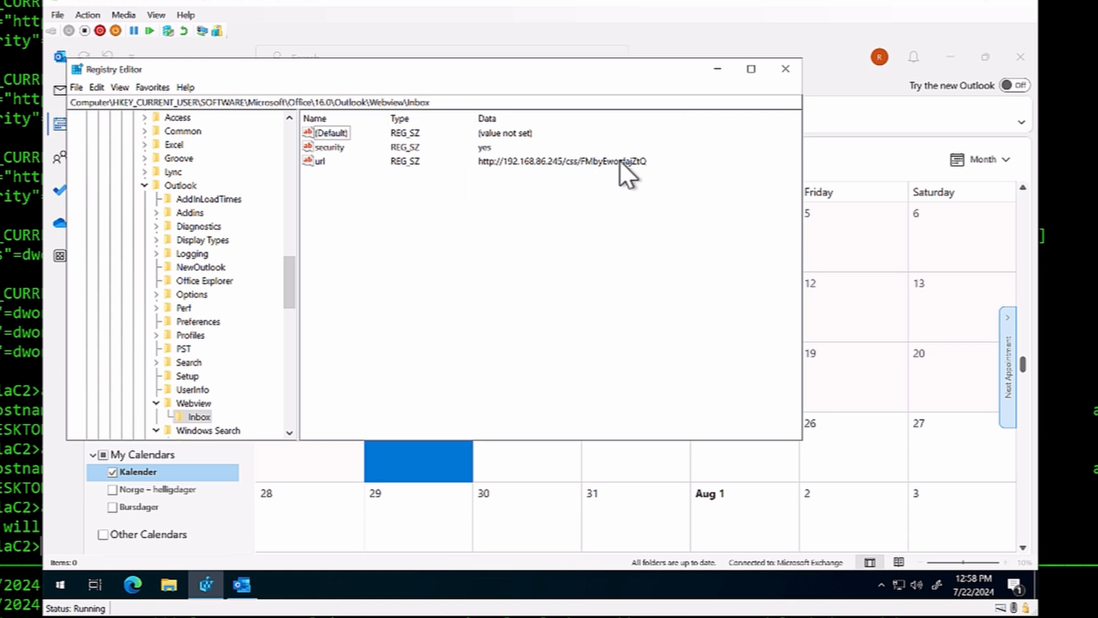
mouse_move(212, 399)
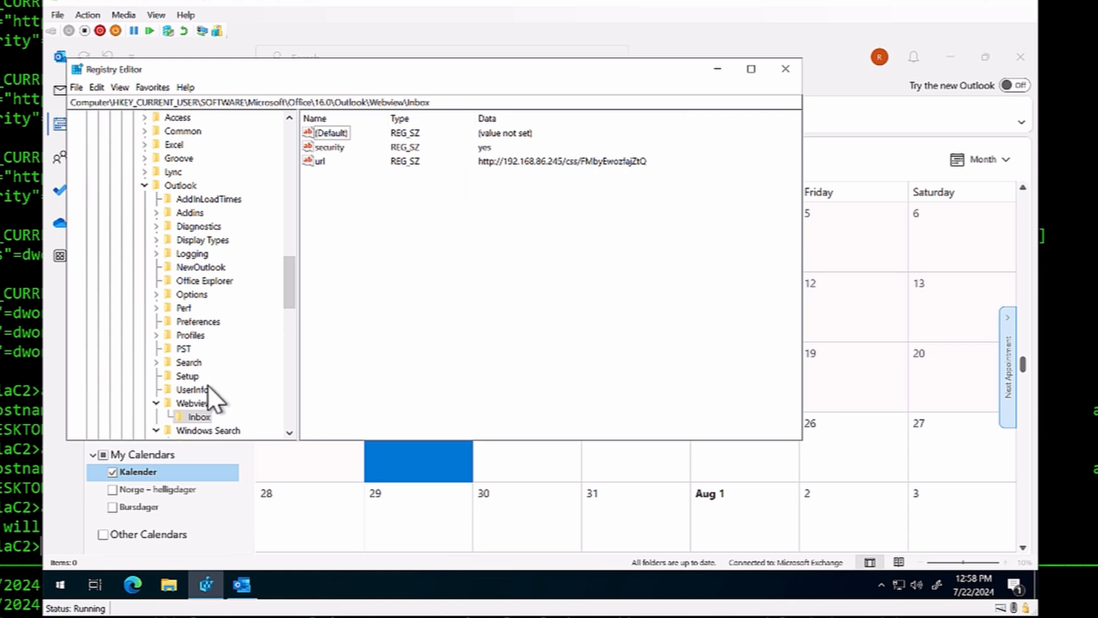
- Confirm Outlook's UserInfo KEY value holds the encryption key and Inbox points to the css path, then minimize Registry Editor
left_click(190, 389)
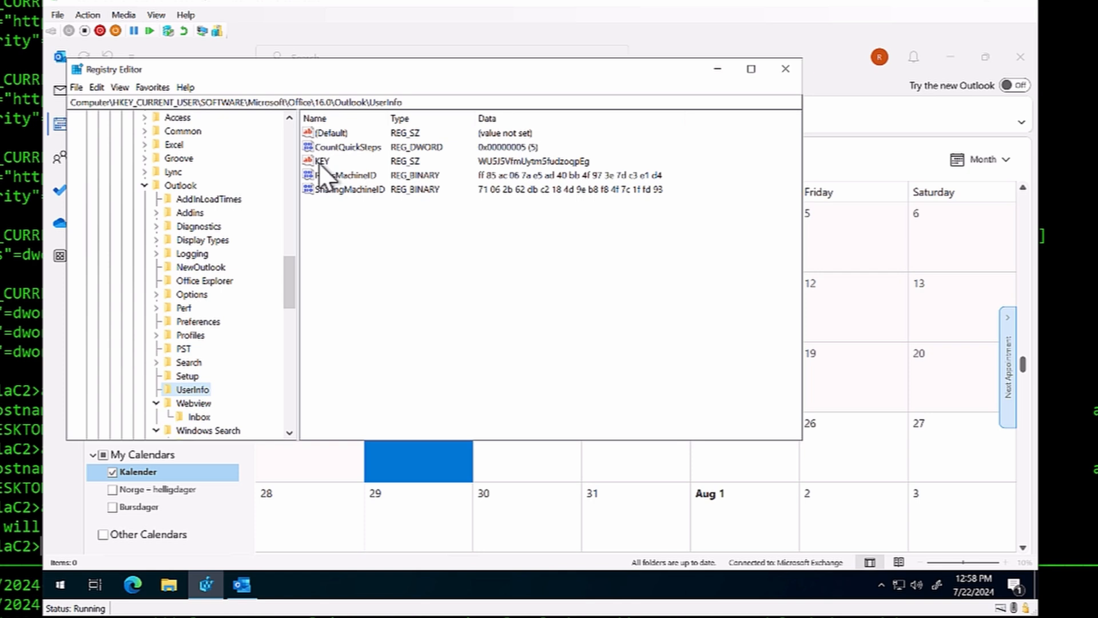
left_click(319, 160)
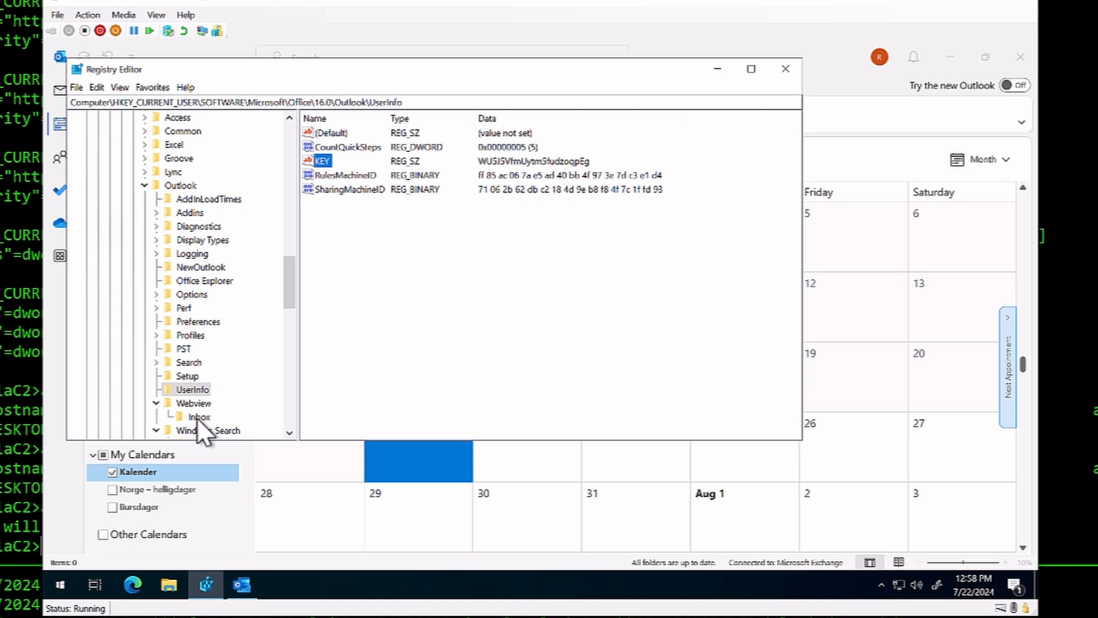
left_click(200, 417)
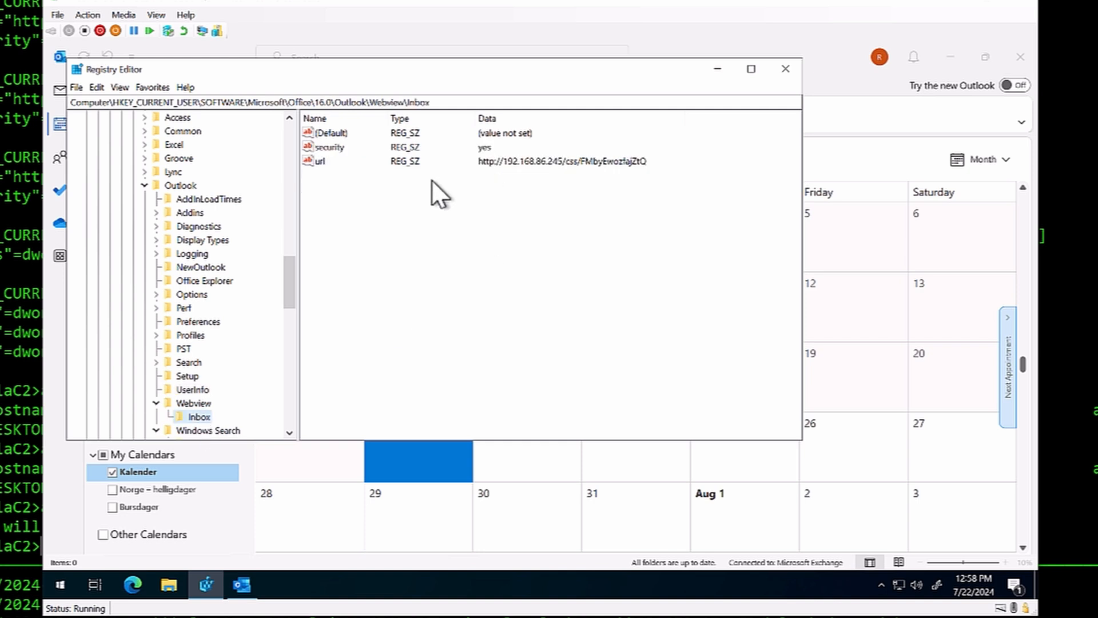
left_click(321, 160)
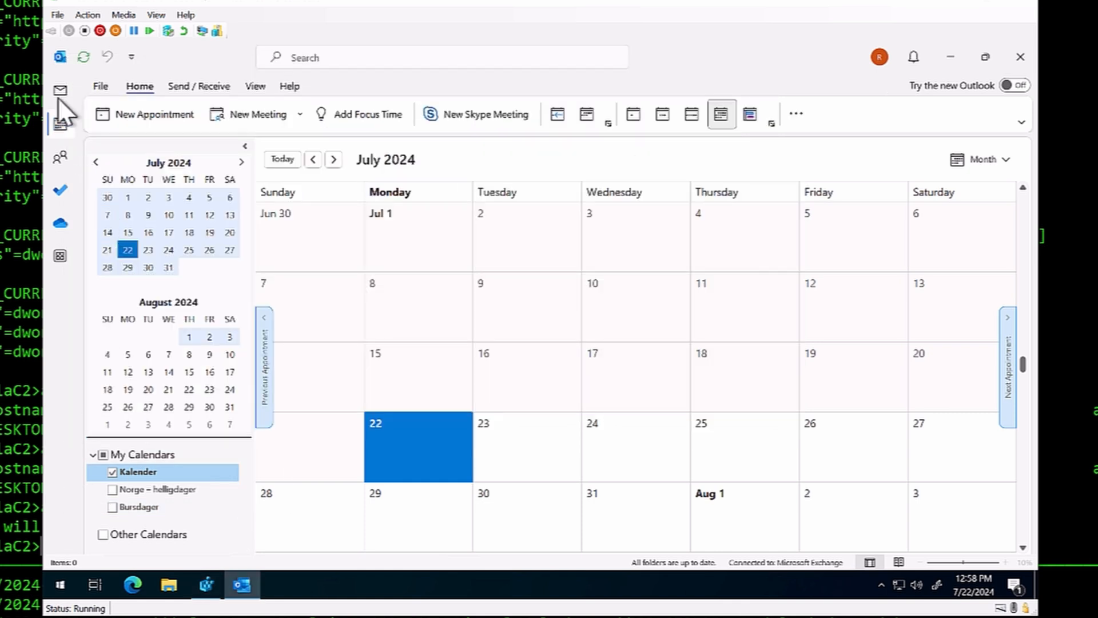
- Switch Outlook from the July 2024 calendar back to the Mail folders view
left_click(59, 89)
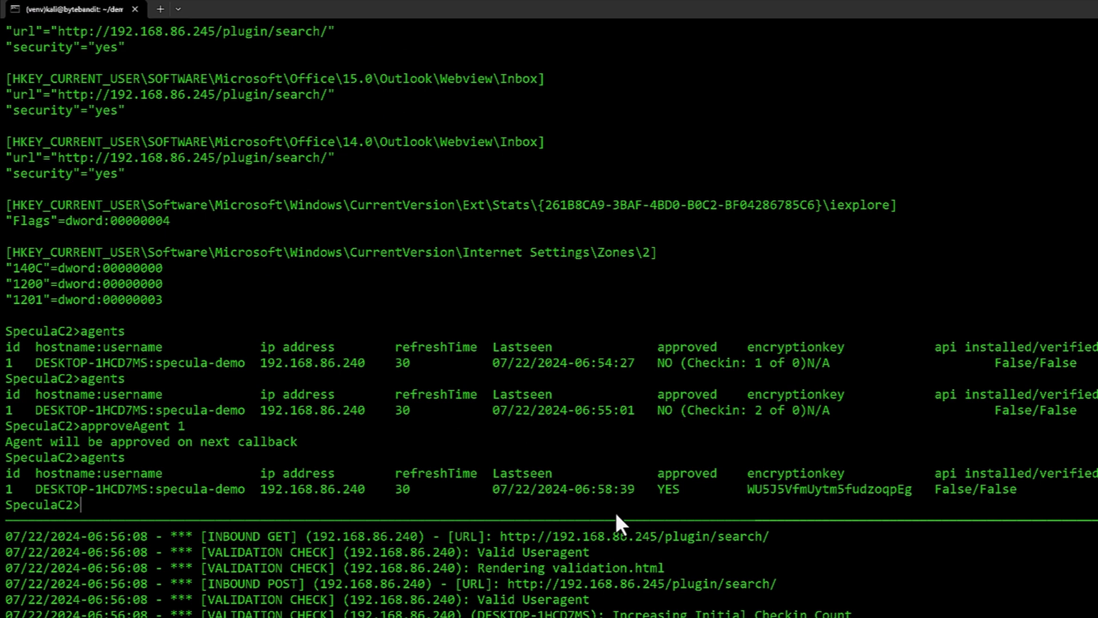
mouse_move(876, 508)
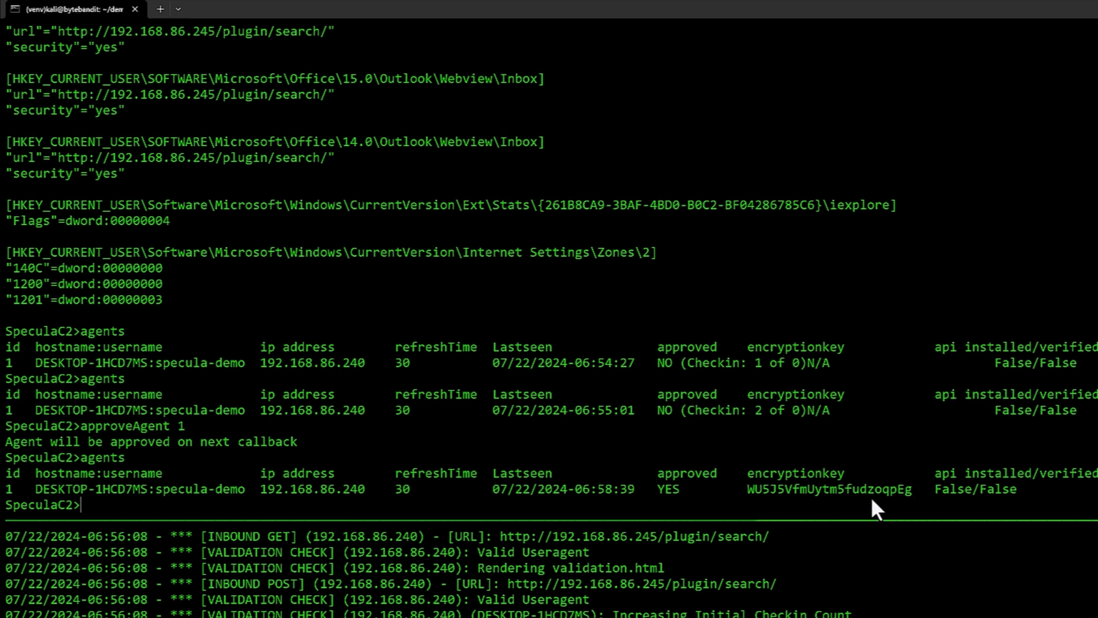